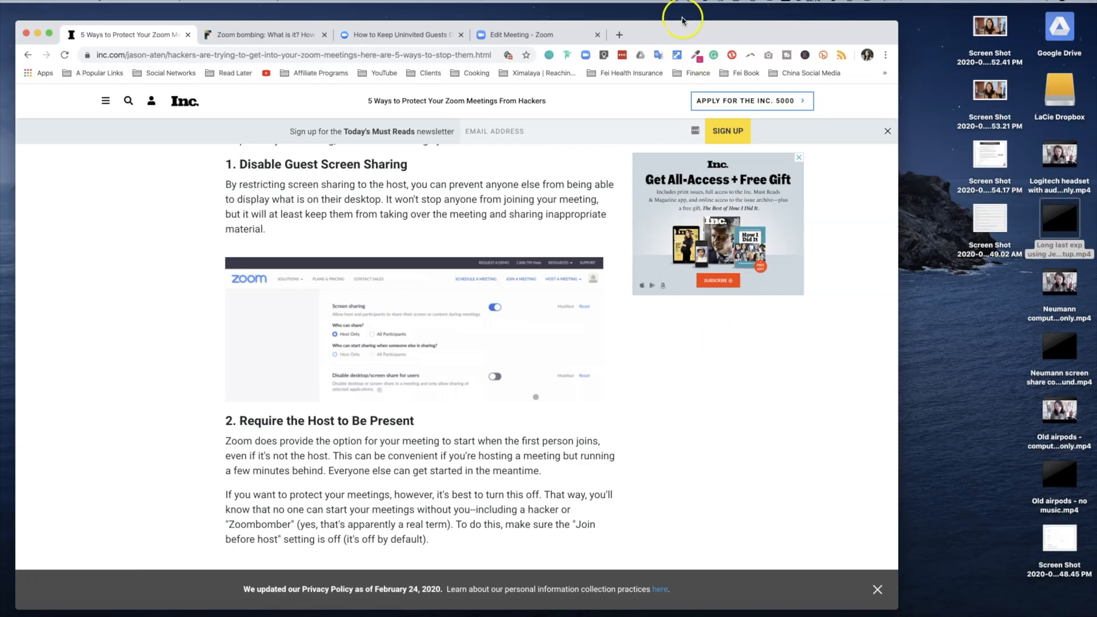
Show the Personal Meeting Room edit page with 'Require meeting password' checked.
{"action": "left_click", "coordinate": [518, 35]}
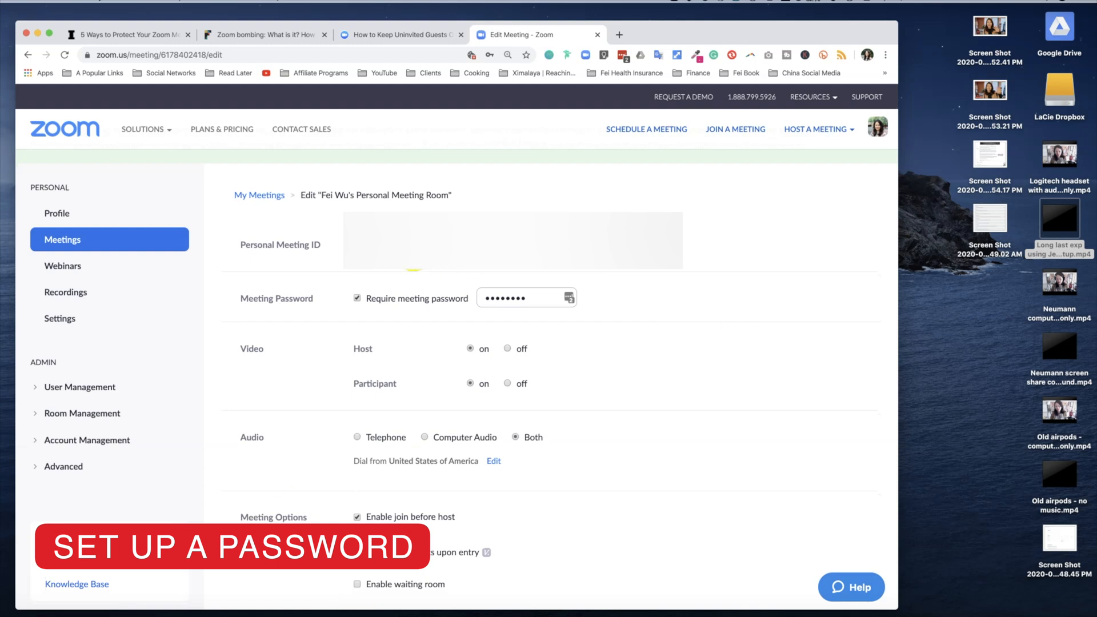
{"action": "mouse_move", "coordinate": [773, 322]}
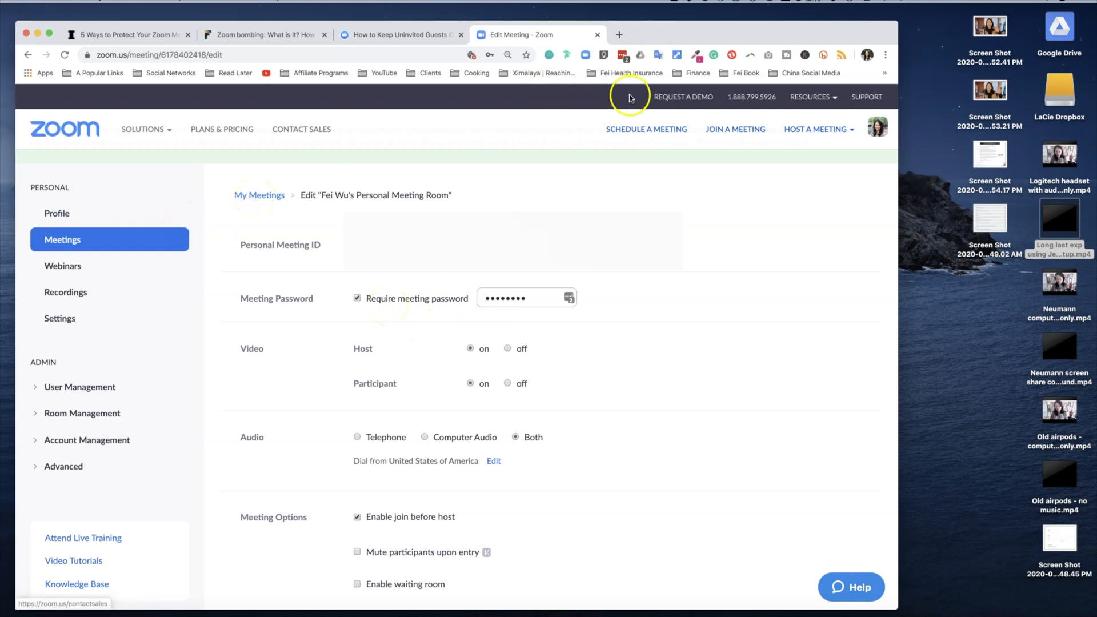
{"action": "scroll", "scroll_direction": "down", "scroll_amount": 3}
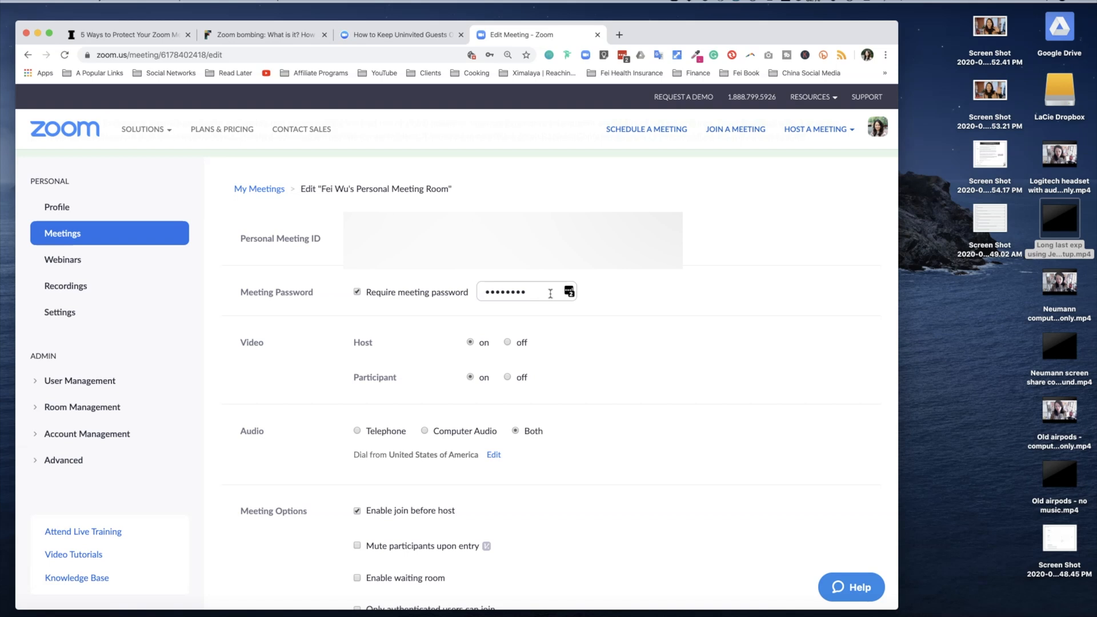
Set participant video off, disable join before host, and enable the waiting room.
{"action": "scroll", "scroll_direction": "down", "scroll_amount": 3}
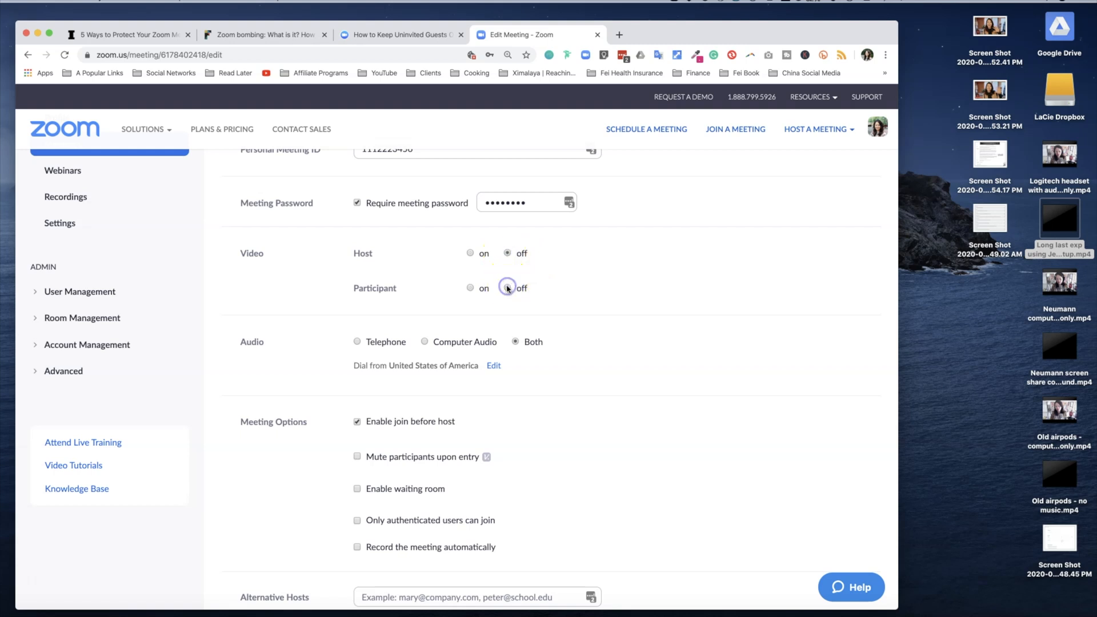
{"action": "left_click", "coordinate": [469, 253]}
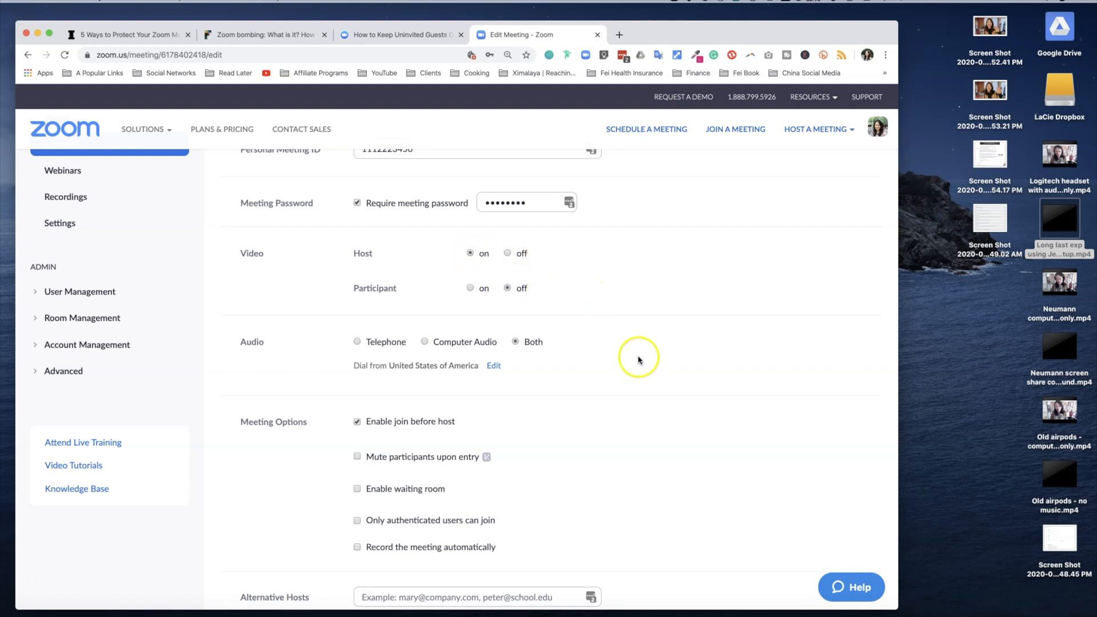
{"action": "scroll", "scroll_direction": "down", "scroll_amount": 3}
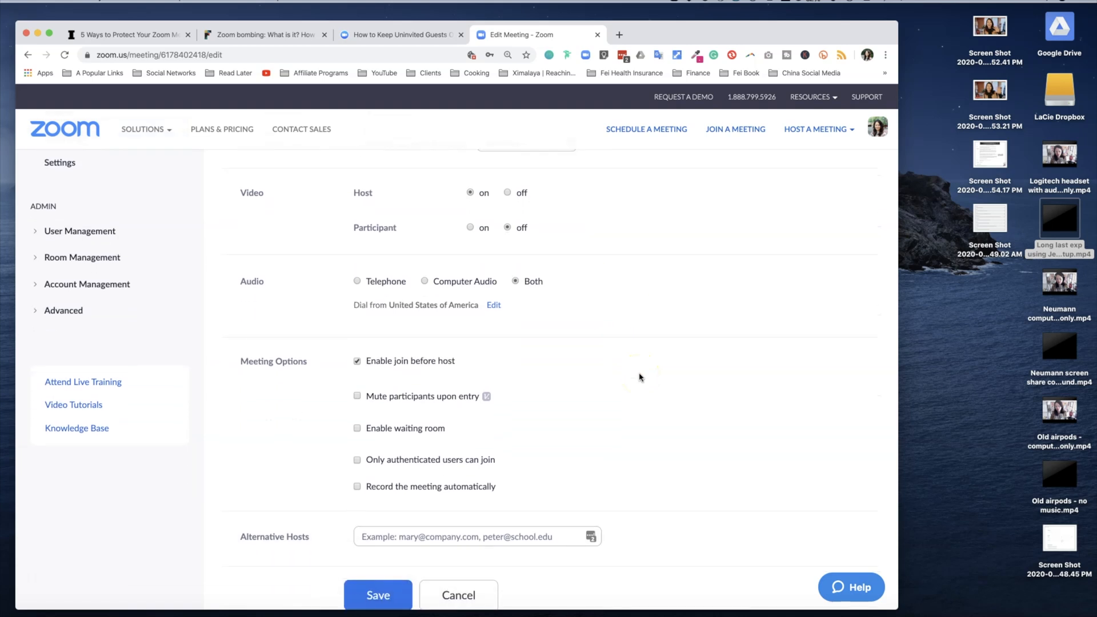
{"action": "mouse_move", "coordinate": [481, 268]}
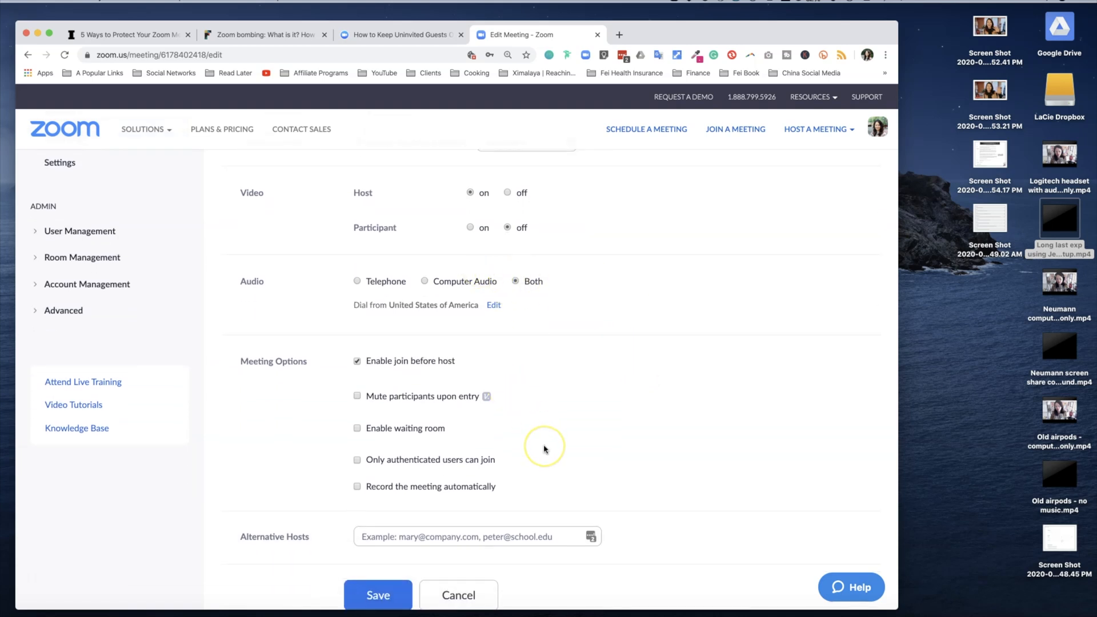
{"action": "scroll", "scroll_direction": "down", "scroll_amount": 3}
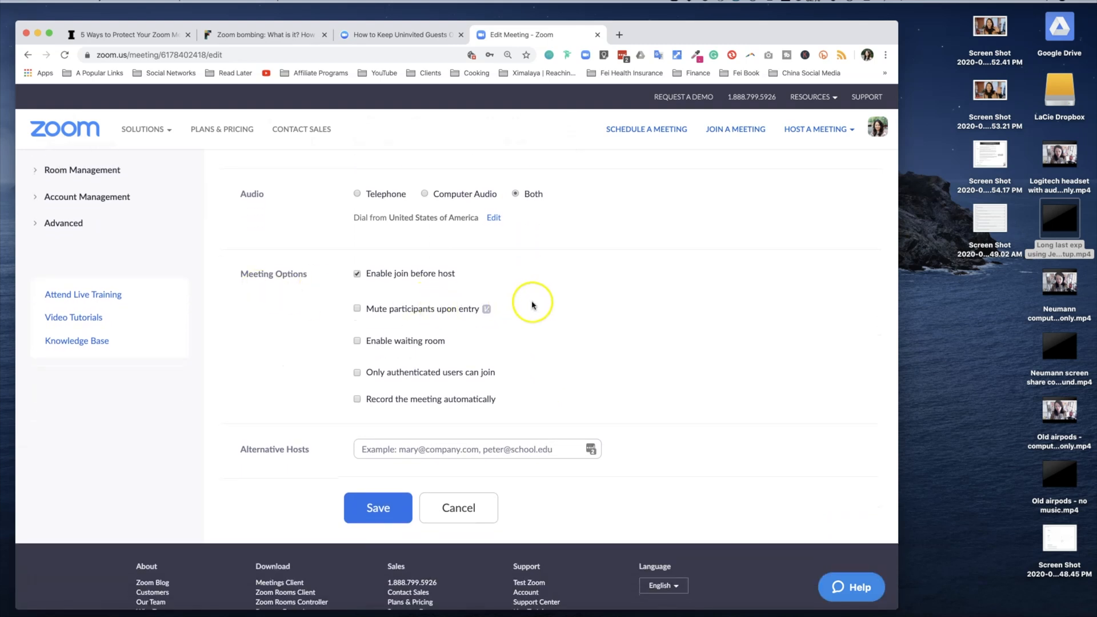
{"action": "left_click", "coordinate": [357, 273]}
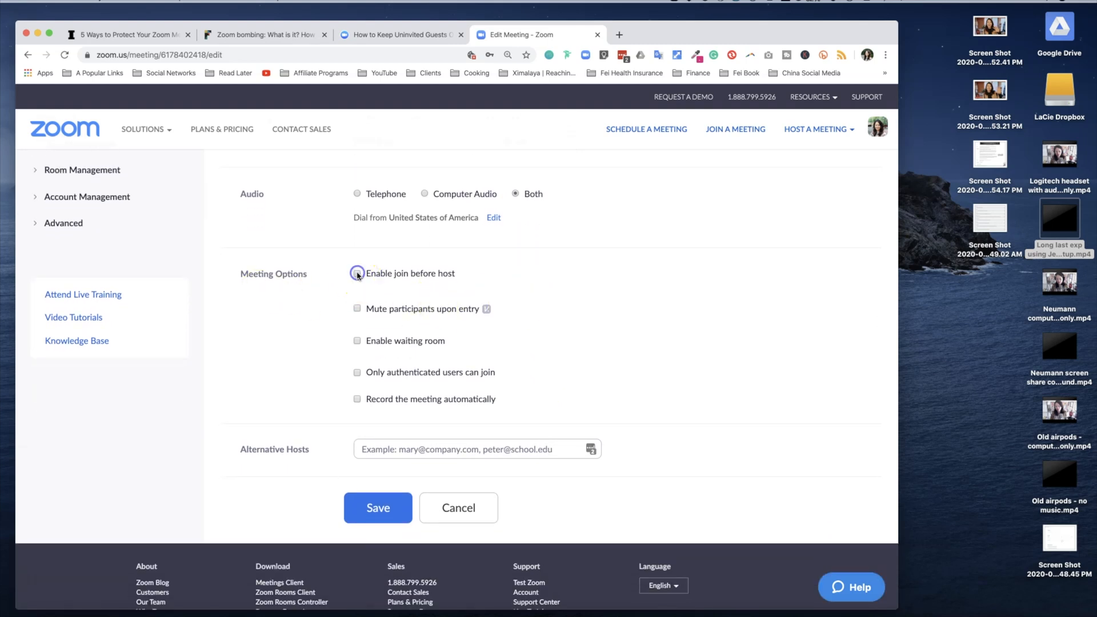
{"action": "left_click", "coordinate": [357, 274]}
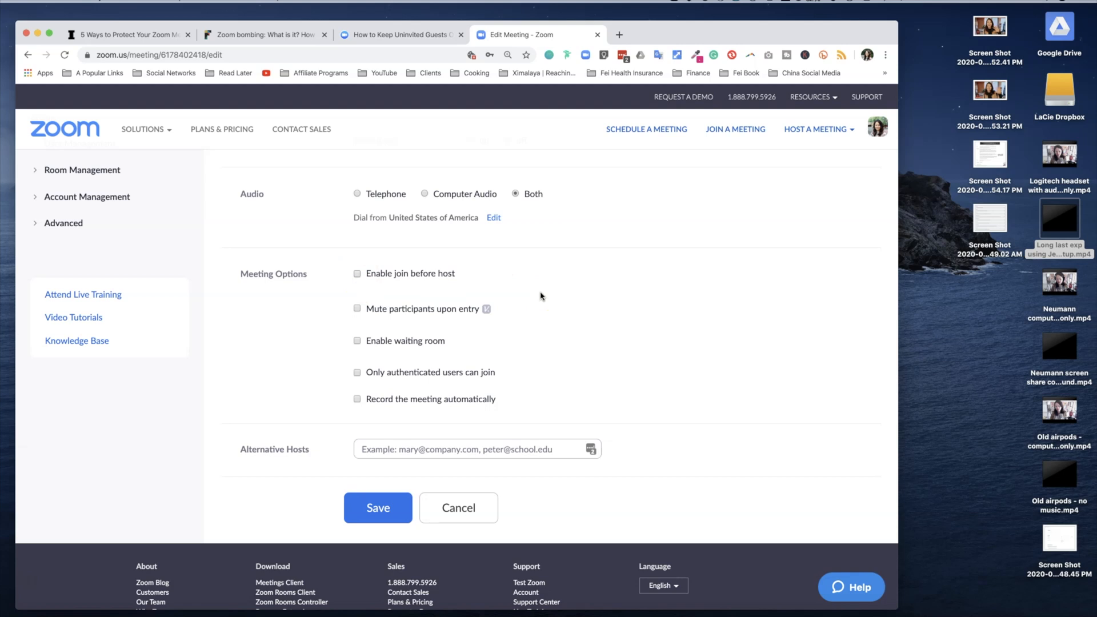
{"action": "left_click", "coordinate": [357, 341]}
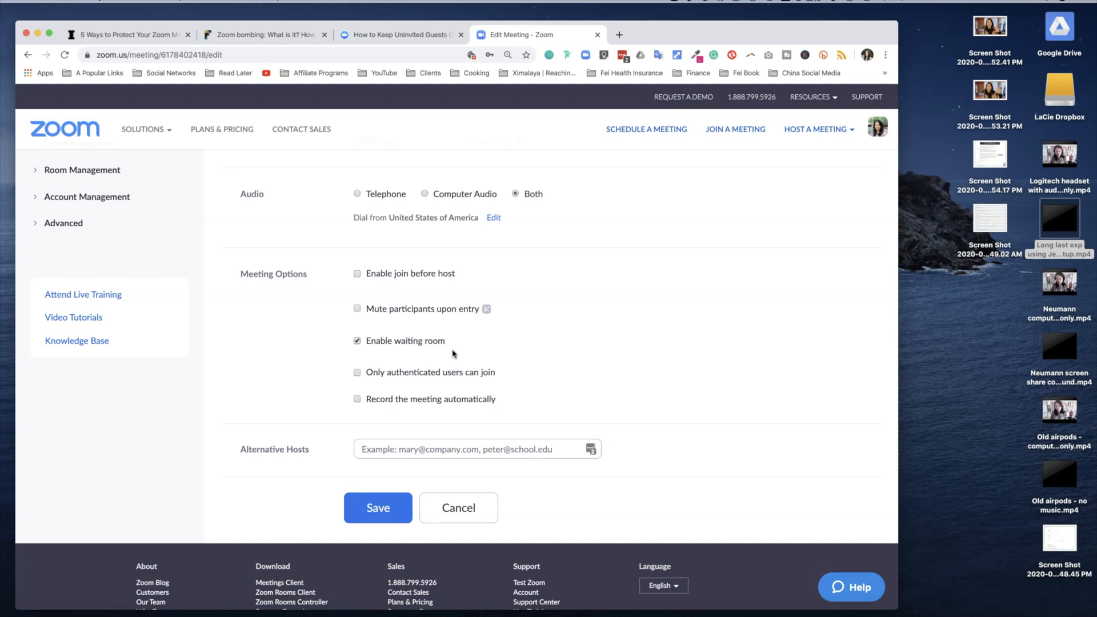
{"action": "mouse_move", "coordinate": [531, 359]}
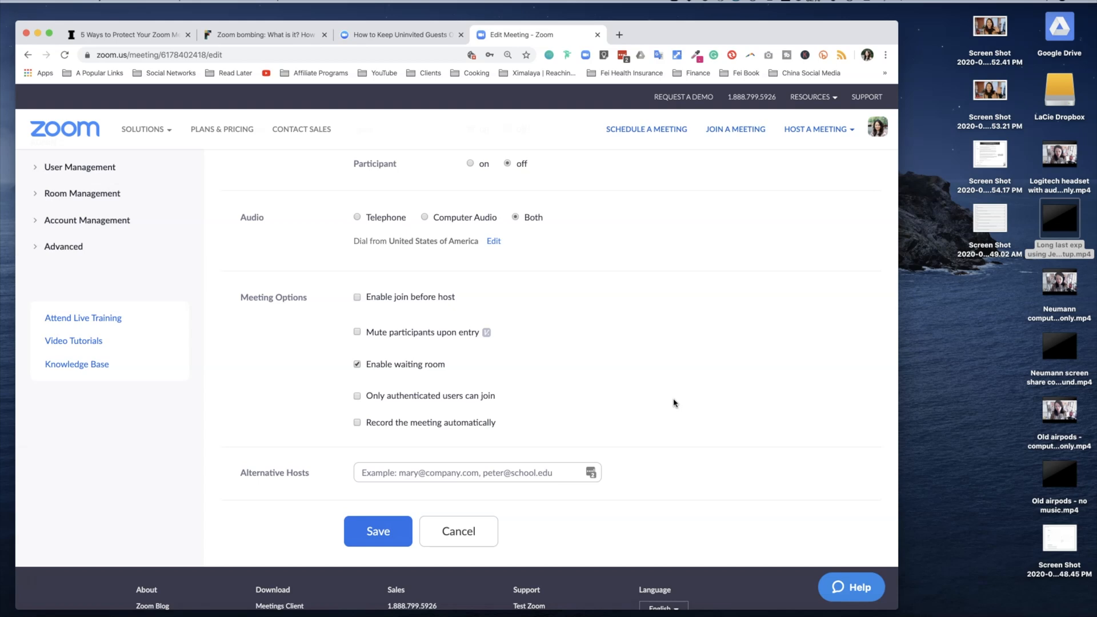
Scroll the 'Controlling and Disabling In-Meeting Chat' article to its disabling steps.
{"action": "left_click", "coordinate": [378, 532]}
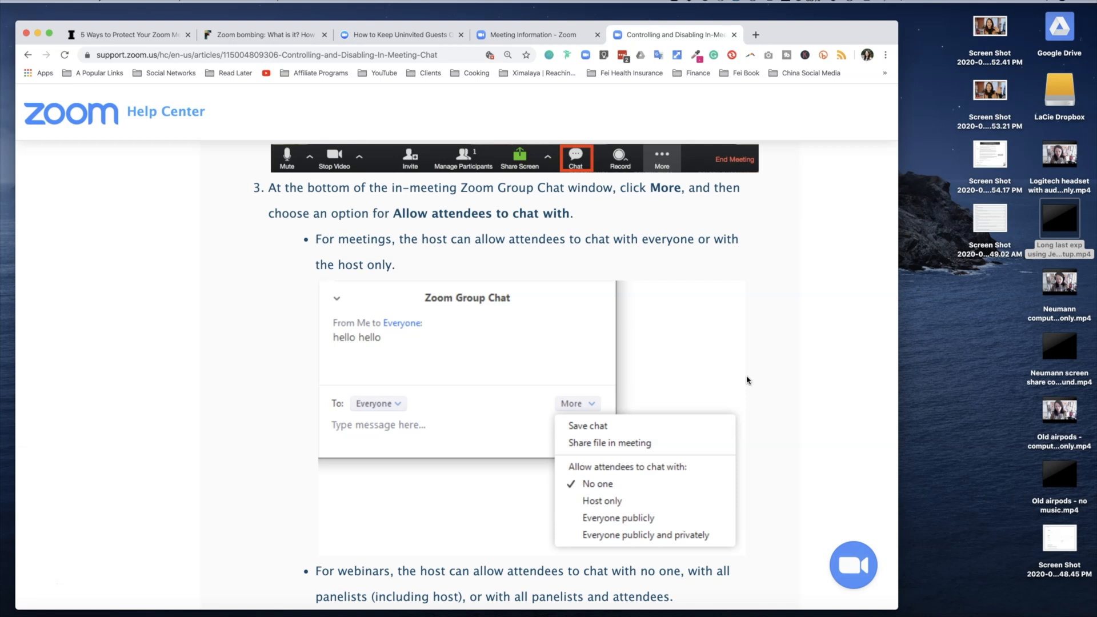
{"action": "mouse_move", "coordinate": [721, 465]}
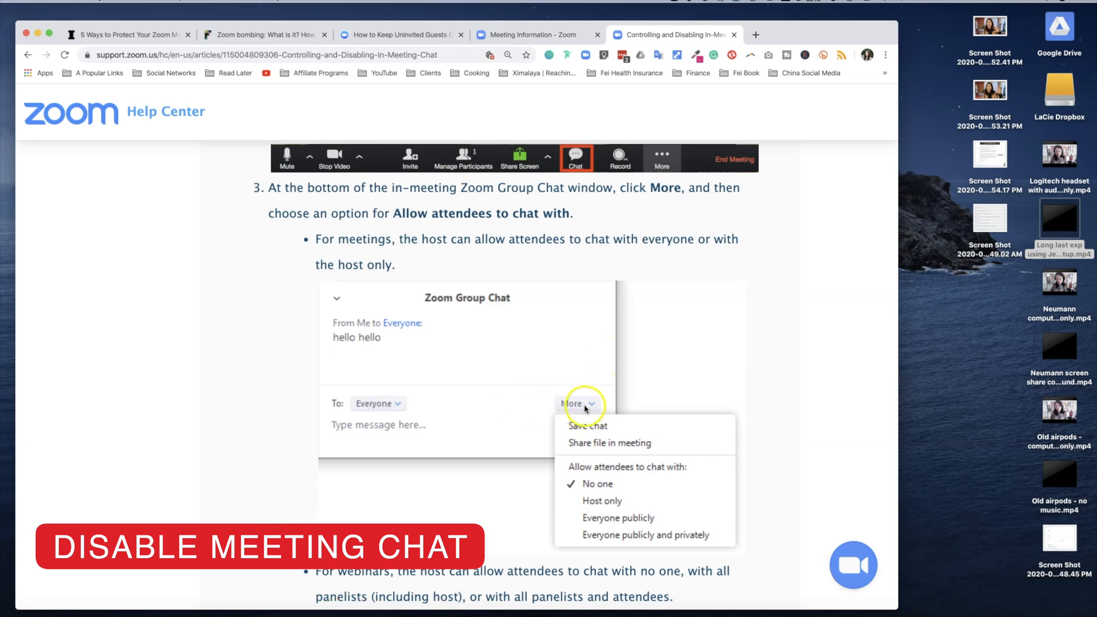
{"action": "mouse_move", "coordinate": [671, 485]}
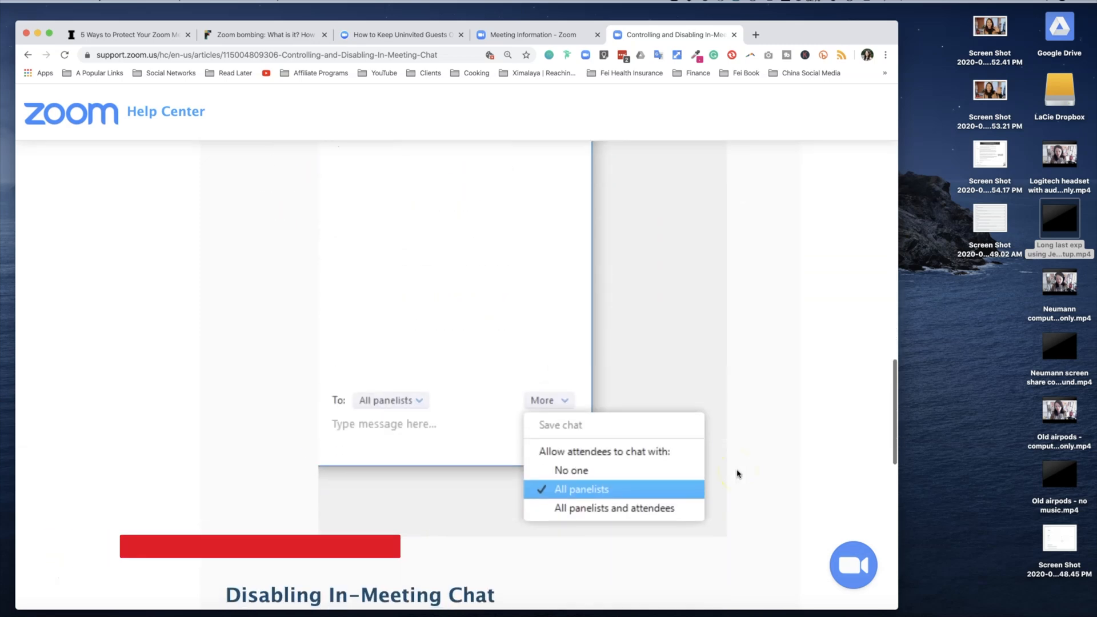
{"action": "scroll", "scroll_direction": "down", "scroll_amount": 3}
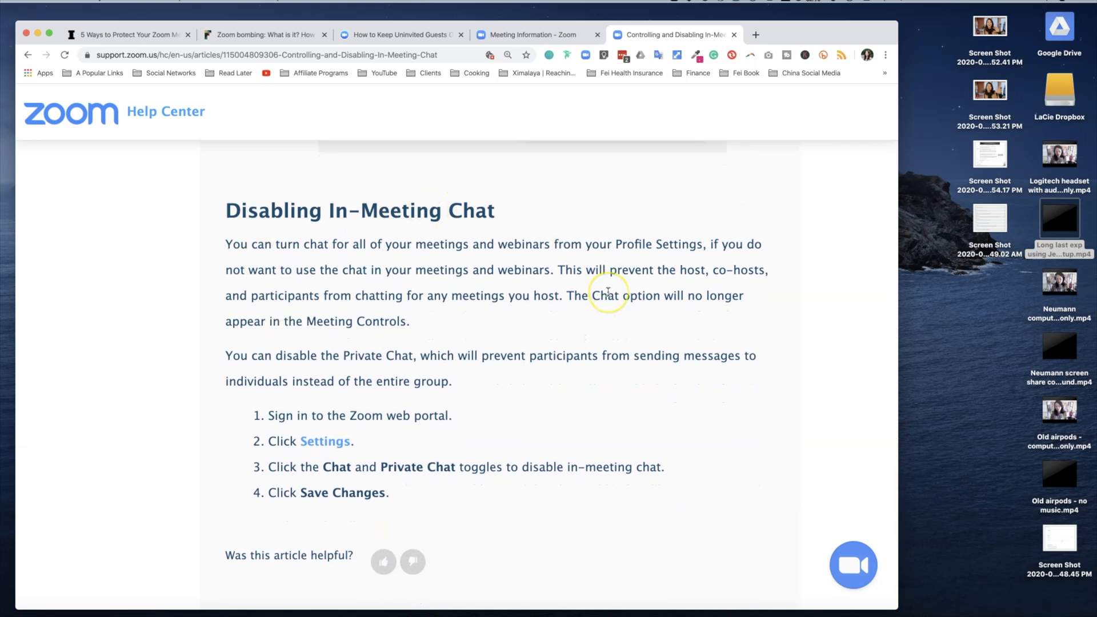
{"action": "mouse_move", "coordinate": [360, 449]}
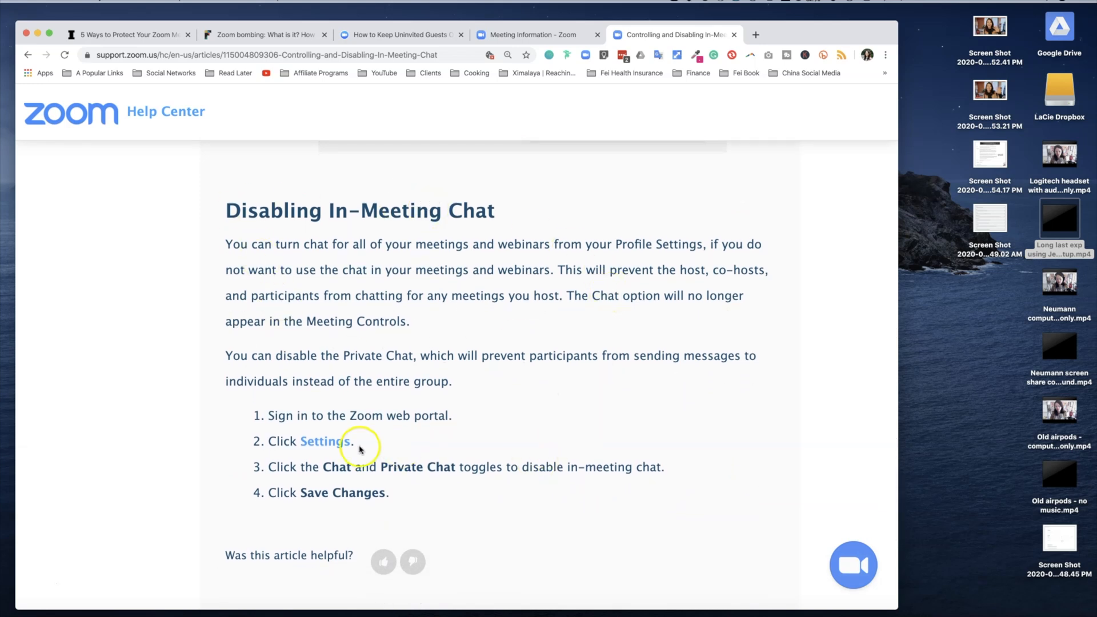
{"action": "mouse_move", "coordinate": [337, 451]}
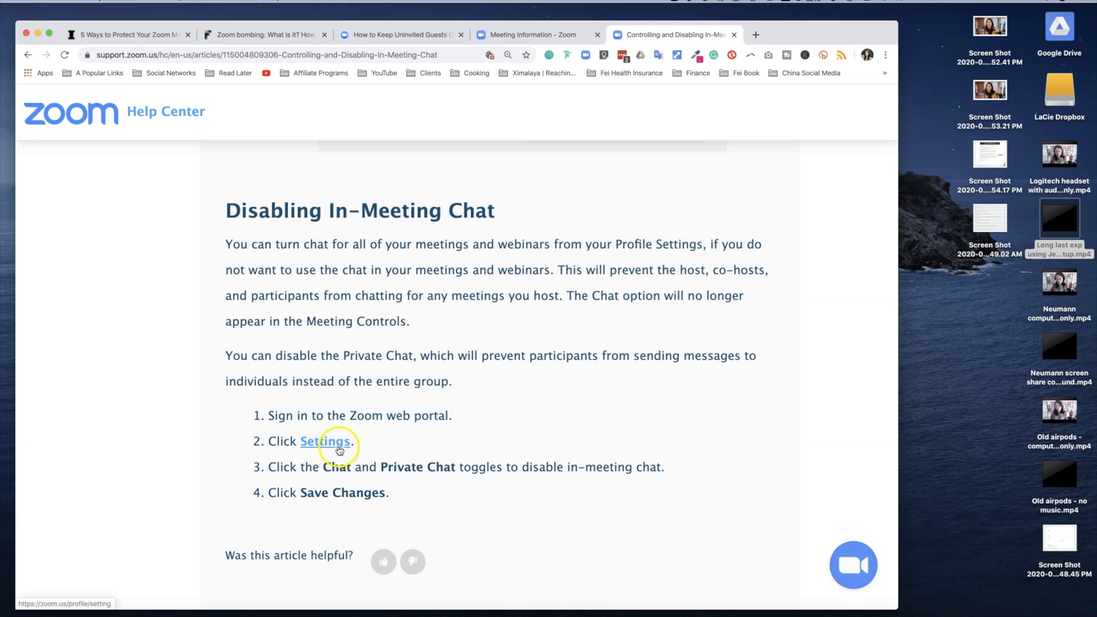
Check the Chat and Private chat toggles under In Meeting (Basic), then return to the Inc. article.
{"action": "left_click", "coordinate": [326, 442]}
{"action": "type", "text": "chat"}
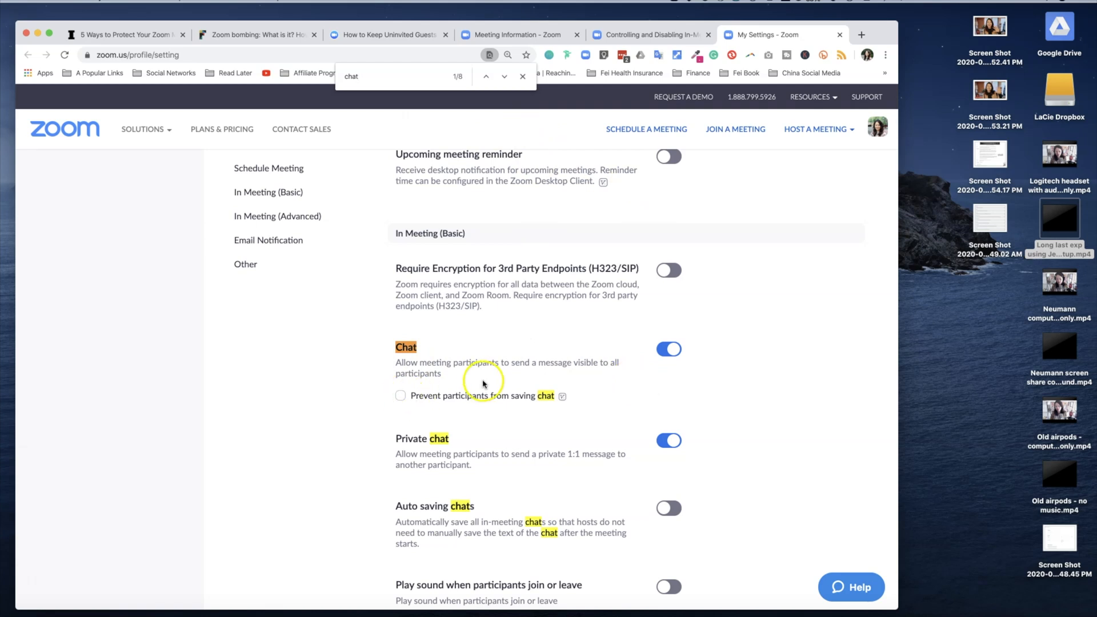
{"action": "left_click", "coordinate": [669, 350]}
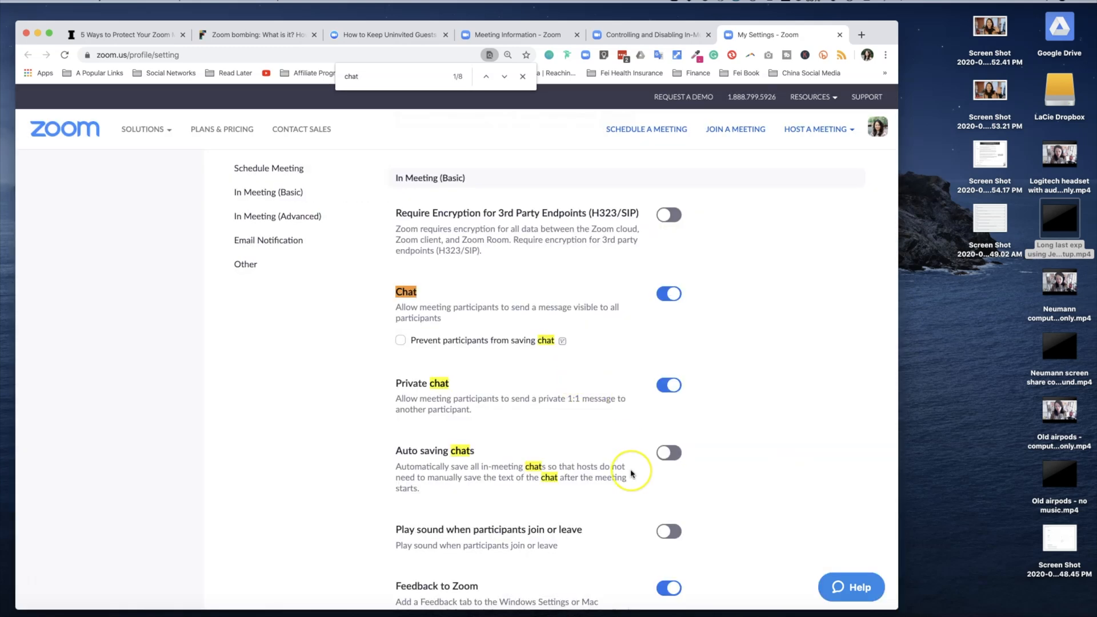
{"action": "mouse_move", "coordinate": [619, 408]}
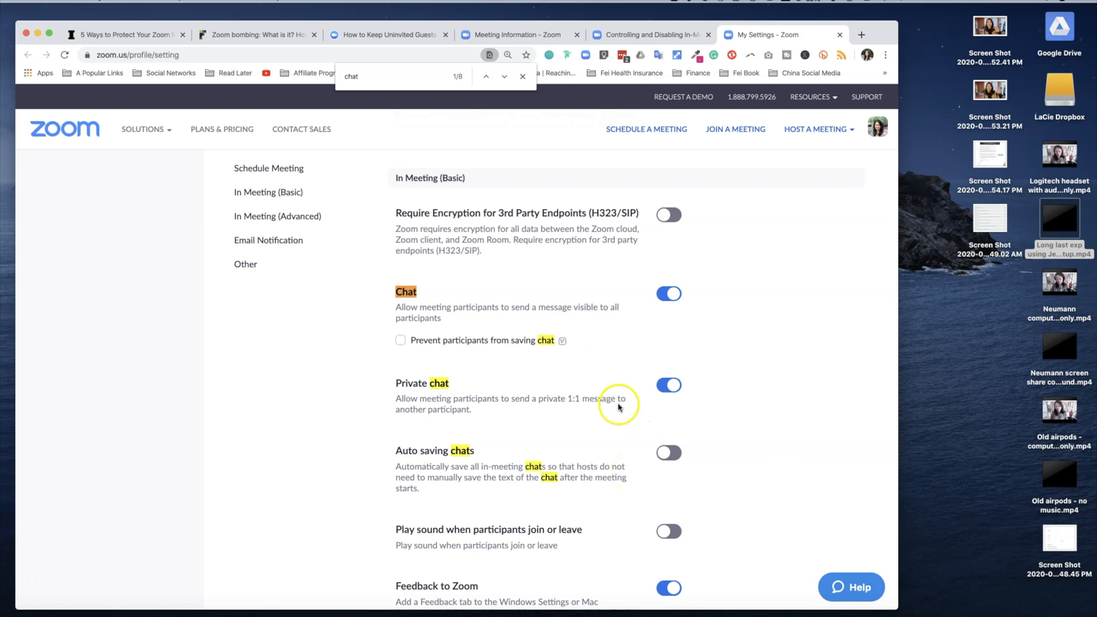
{"action": "mouse_move", "coordinate": [653, 414]}
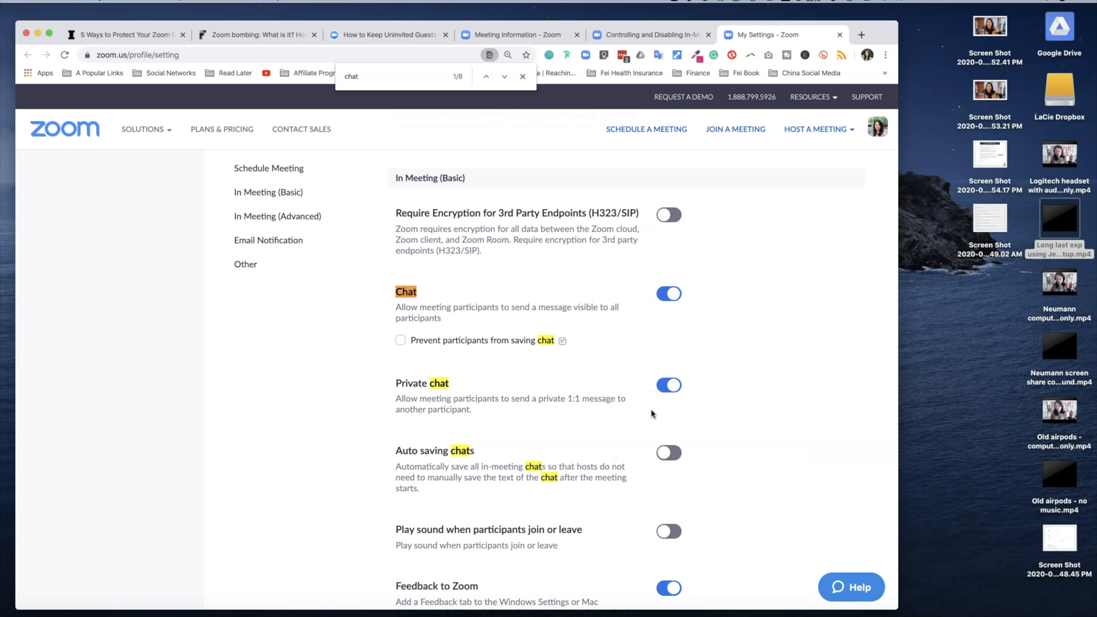
{"action": "scroll", "scroll_direction": "down", "scroll_amount": 3}
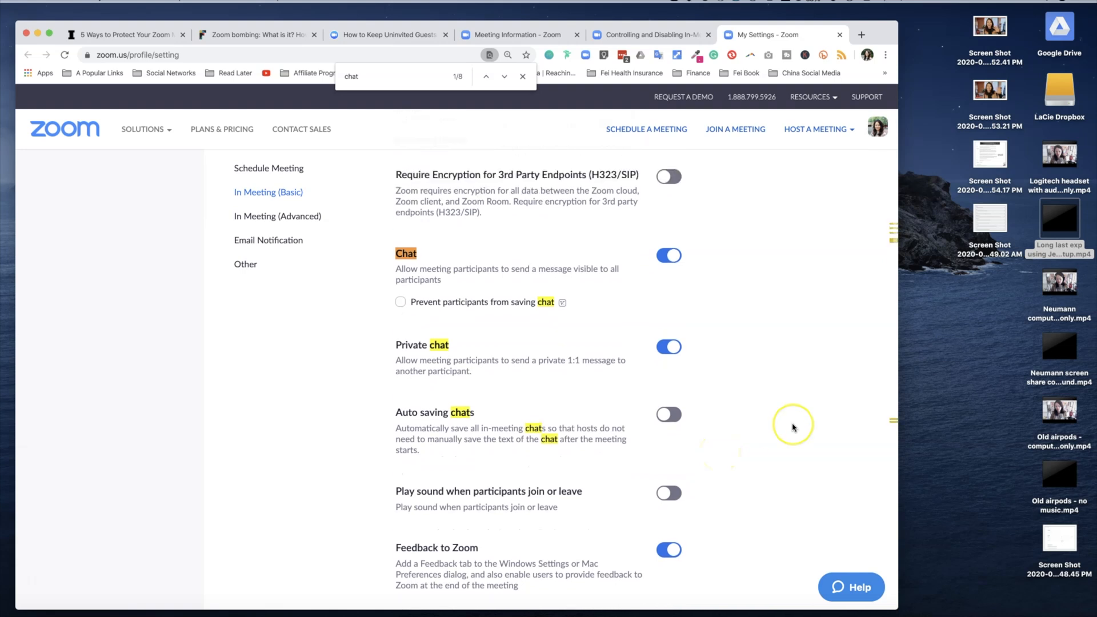
{"action": "scroll", "scroll_direction": "down", "scroll_amount": 3}
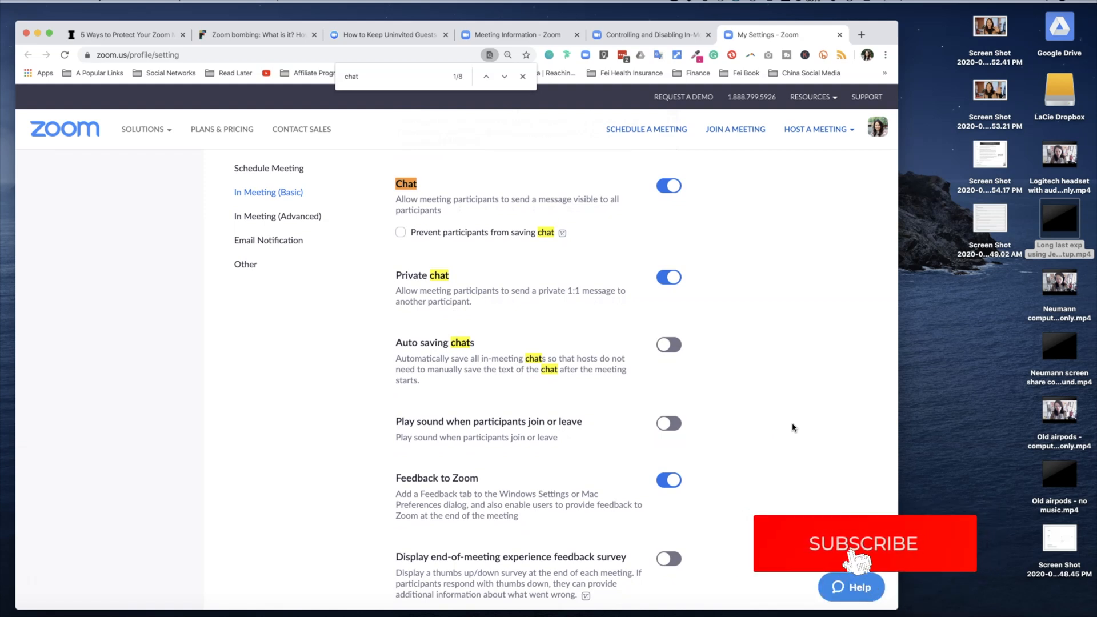
{"action": "left_click", "coordinate": [856, 557]}
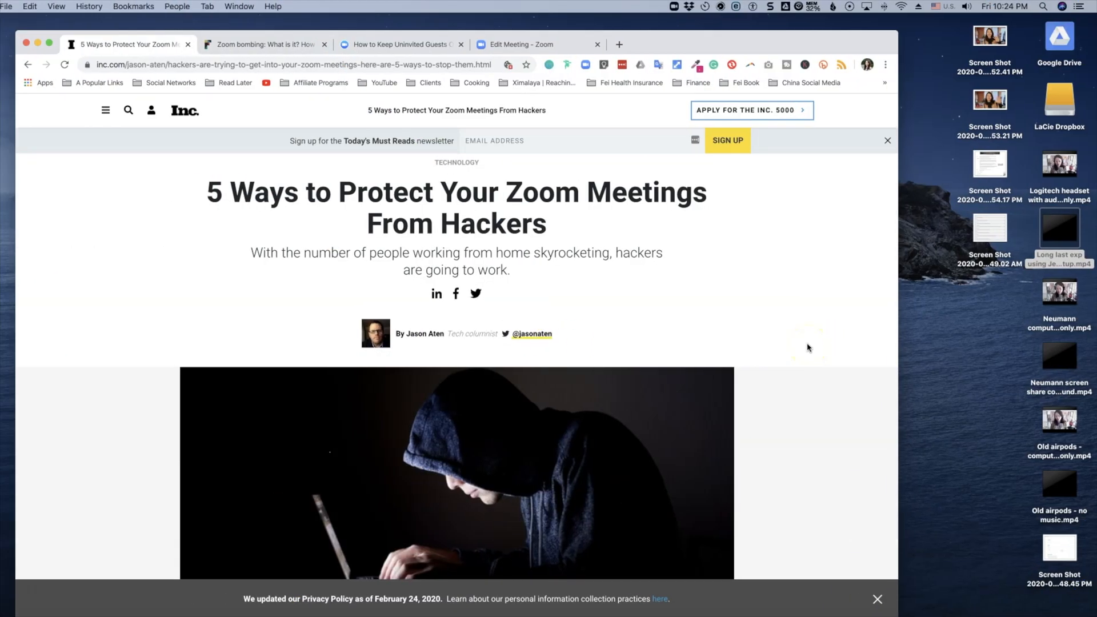
{"action": "mouse_move", "coordinate": [809, 352]}
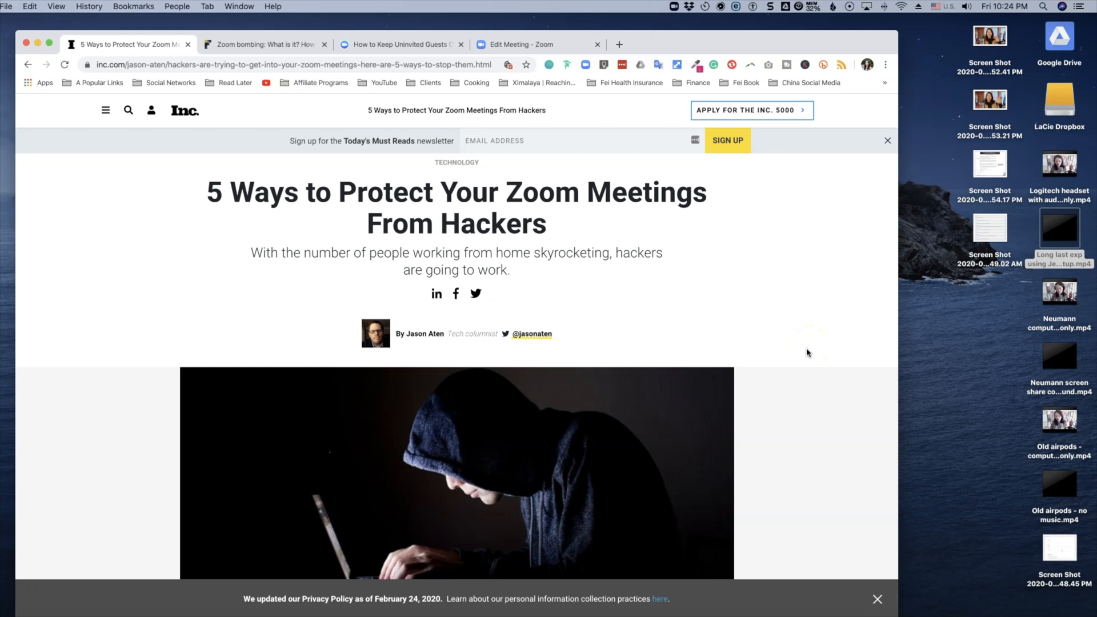
{"action": "mouse_move", "coordinate": [829, 346]}
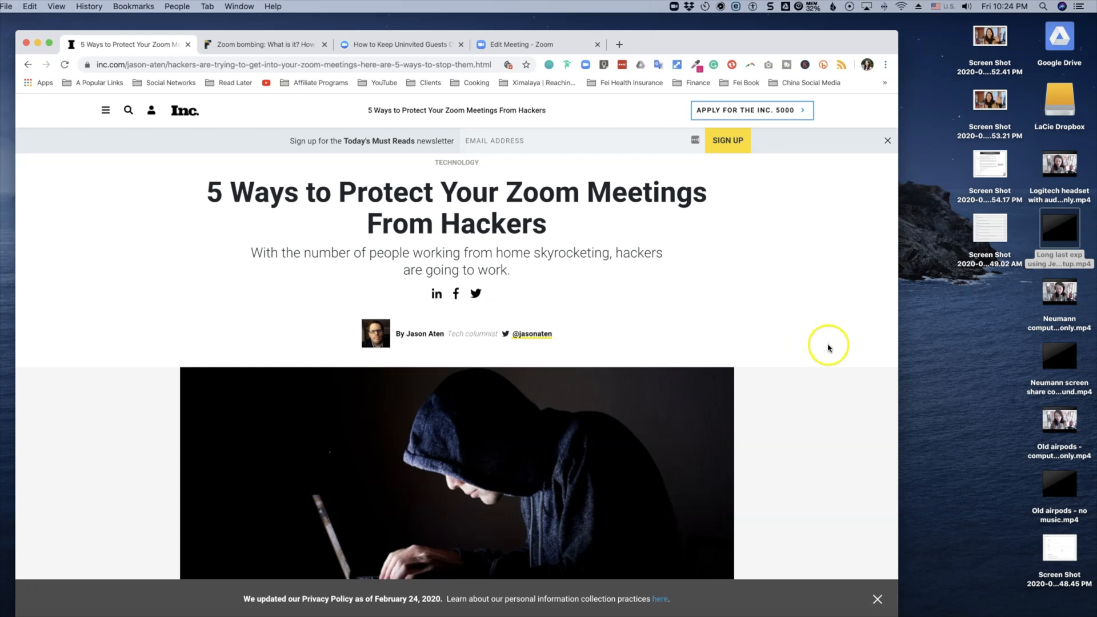
Scroll the Inc. article to the 'Disable Guest Screen Sharing' and 'Require the Host' tips.
{"action": "scroll", "scroll_direction": "down", "scroll_amount": 3}
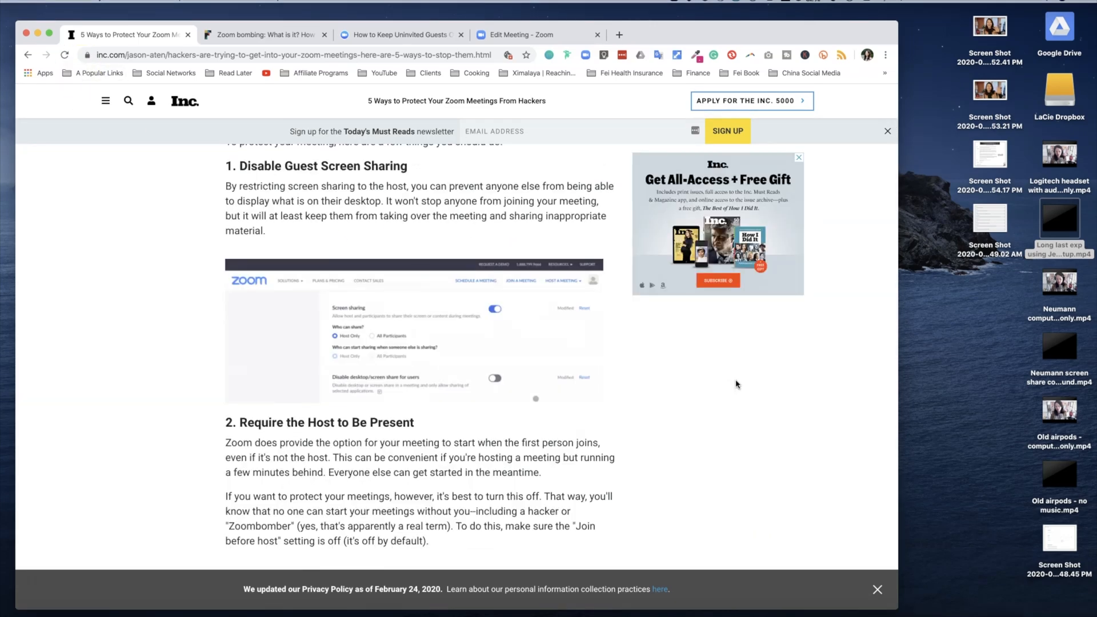
{"action": "mouse_move", "coordinate": [734, 384]}
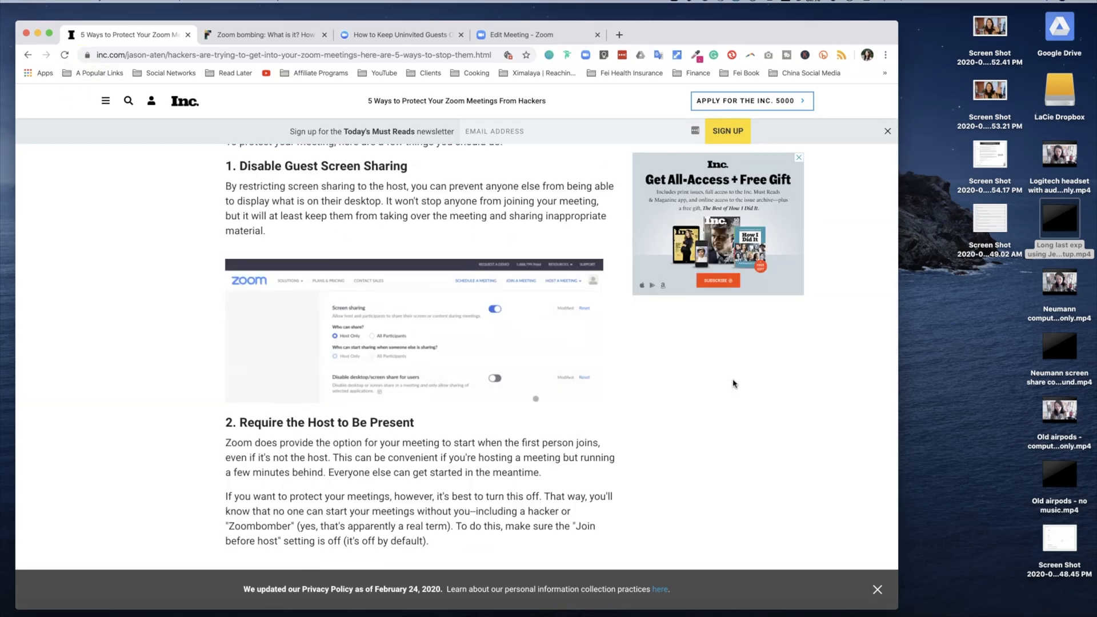
{"action": "scroll", "scroll_direction": "down", "scroll_amount": 3}
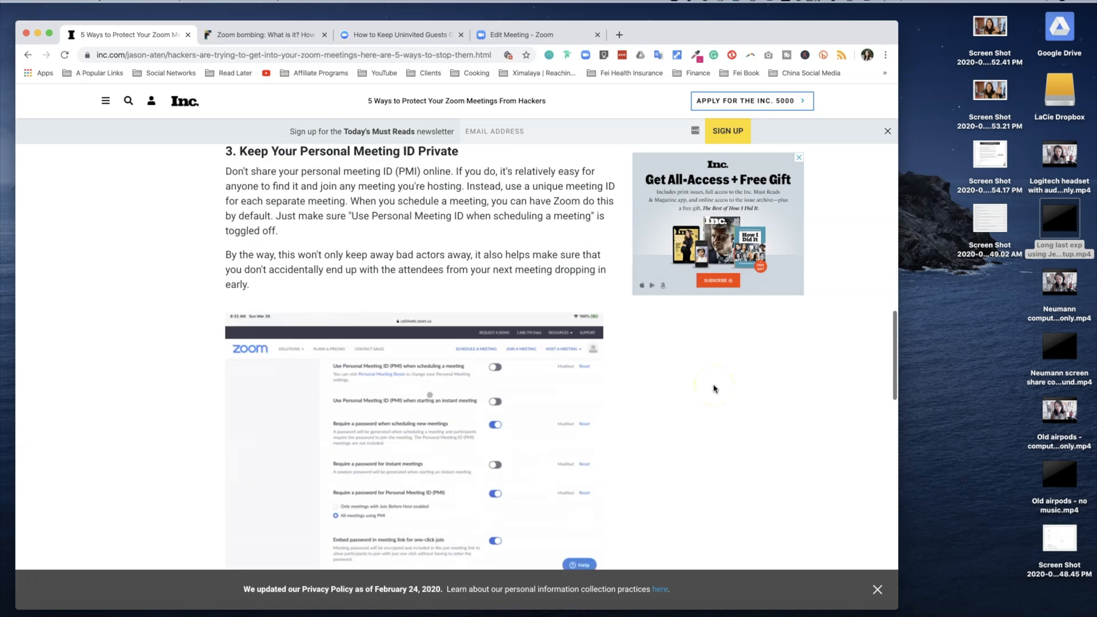
{"action": "scroll", "scroll_direction": "down", "scroll_amount": 3}
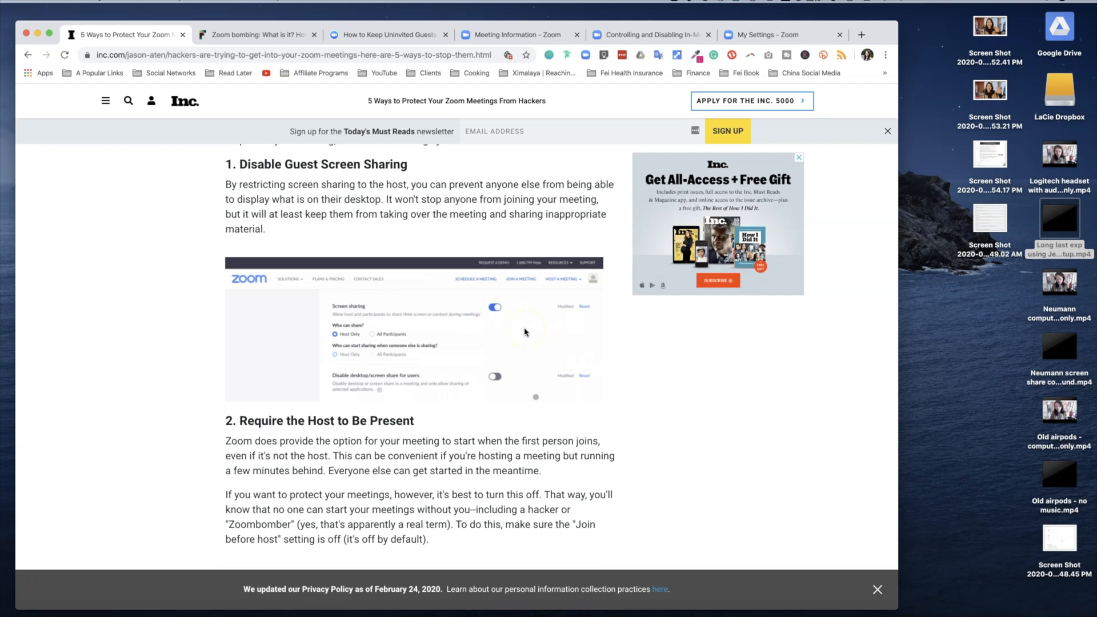
Set screen sharing 'Who can share?' to Host Only in account settings.
{"action": "left_click", "coordinate": [243, 35]}
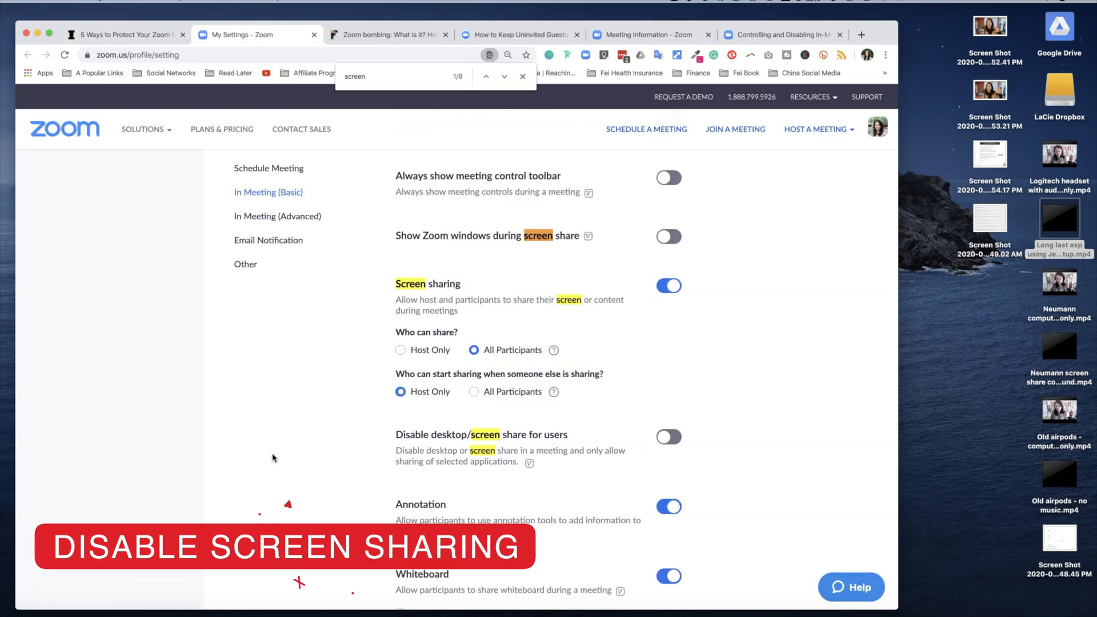
{"action": "mouse_move", "coordinate": [337, 276]}
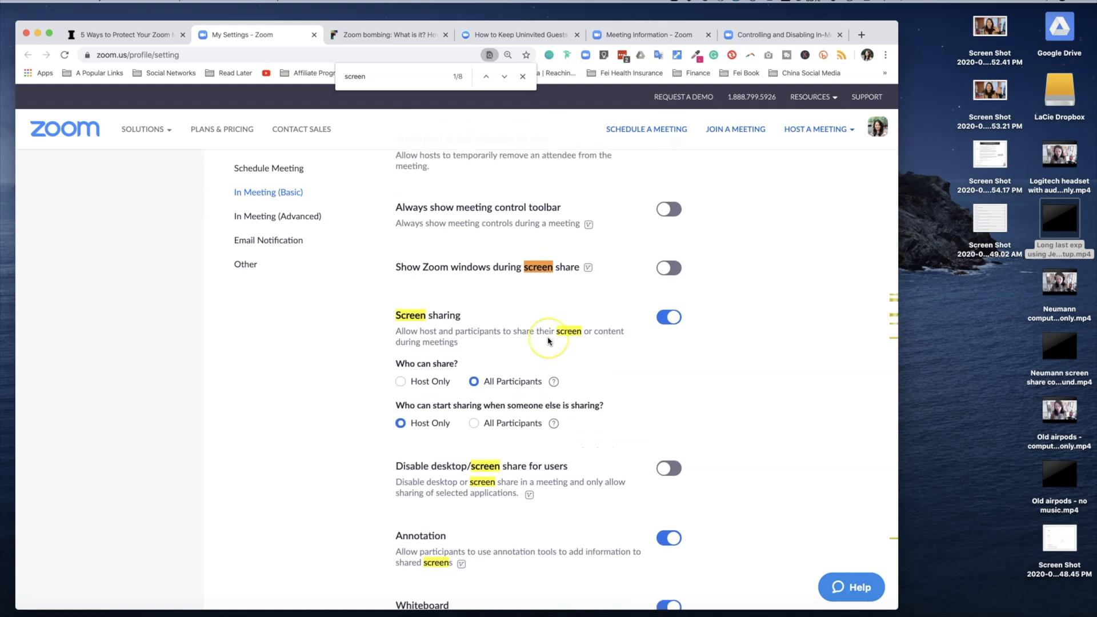
{"action": "scroll", "scroll_direction": "down", "scroll_amount": 3}
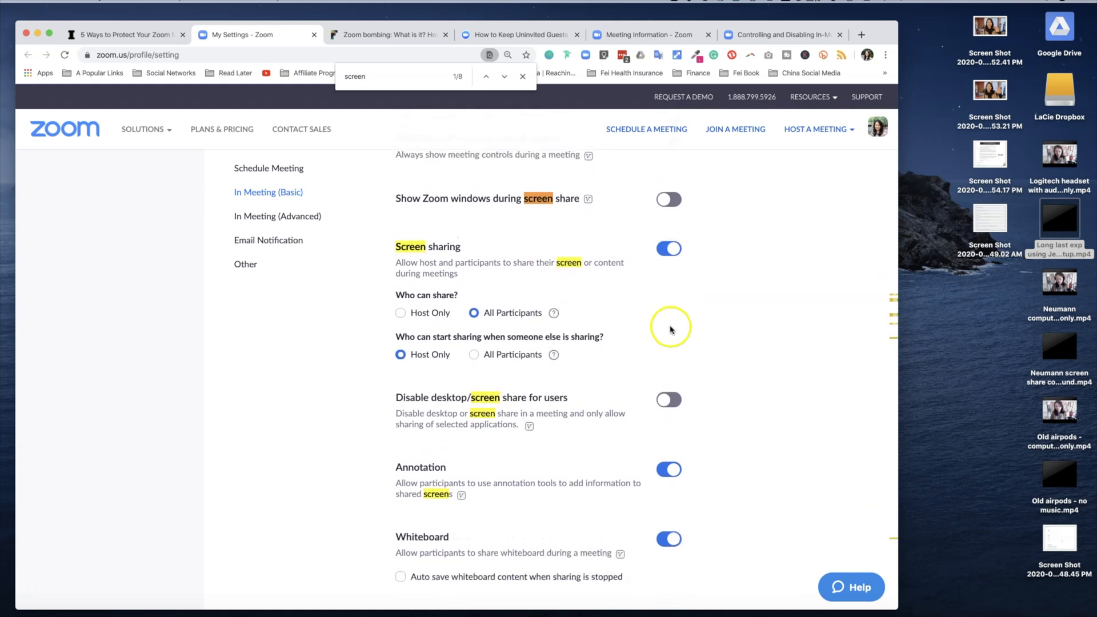
{"action": "mouse_move", "coordinate": [721, 253]}
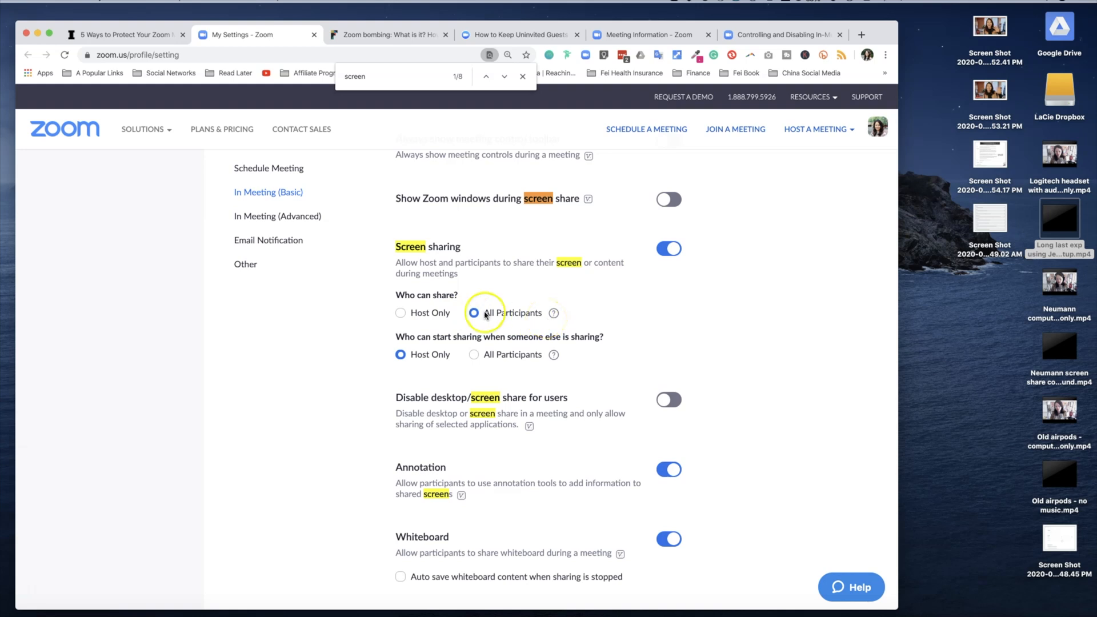
{"action": "left_click", "coordinate": [399, 313]}
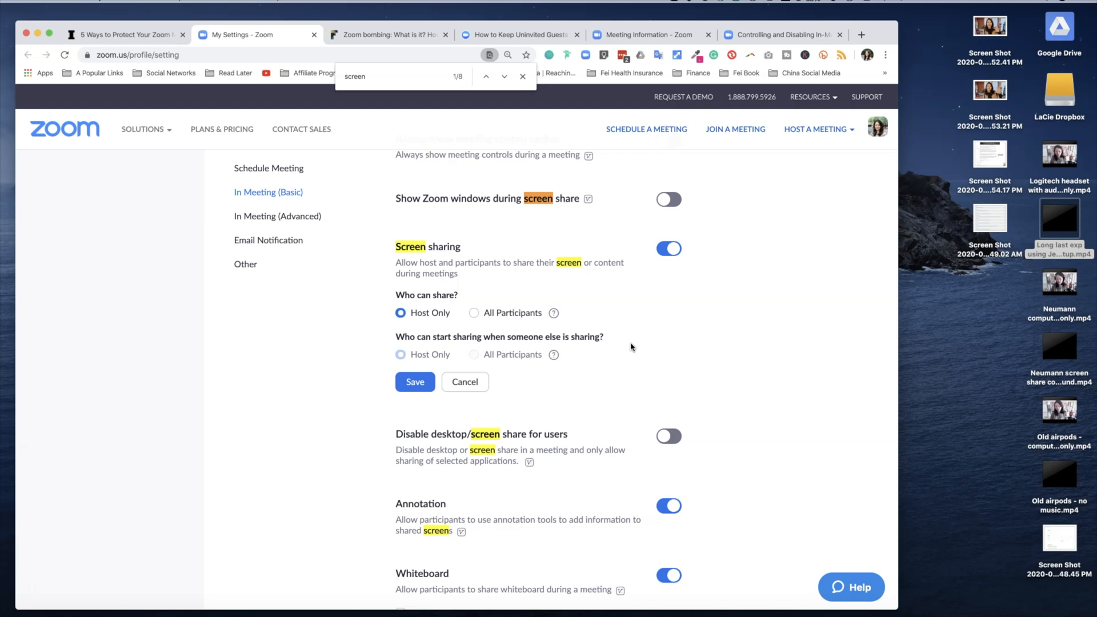
{"action": "left_click", "coordinate": [132, 35]}
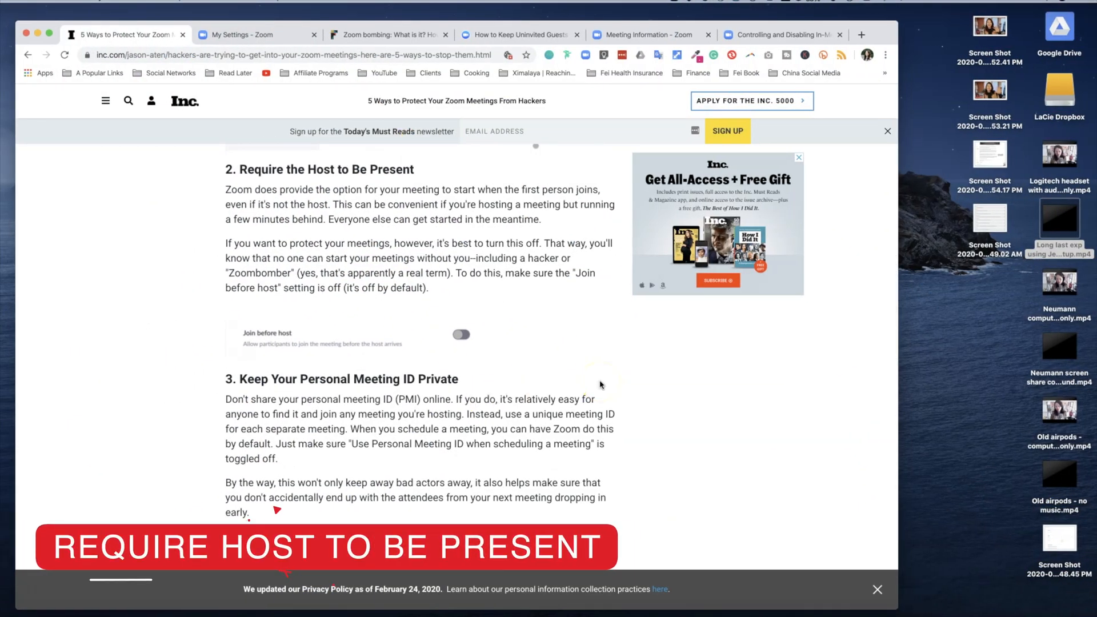
Check that 'Enable join before host' stays unchecked on Schedule a Meeting.
{"action": "left_click", "coordinate": [242, 35]}
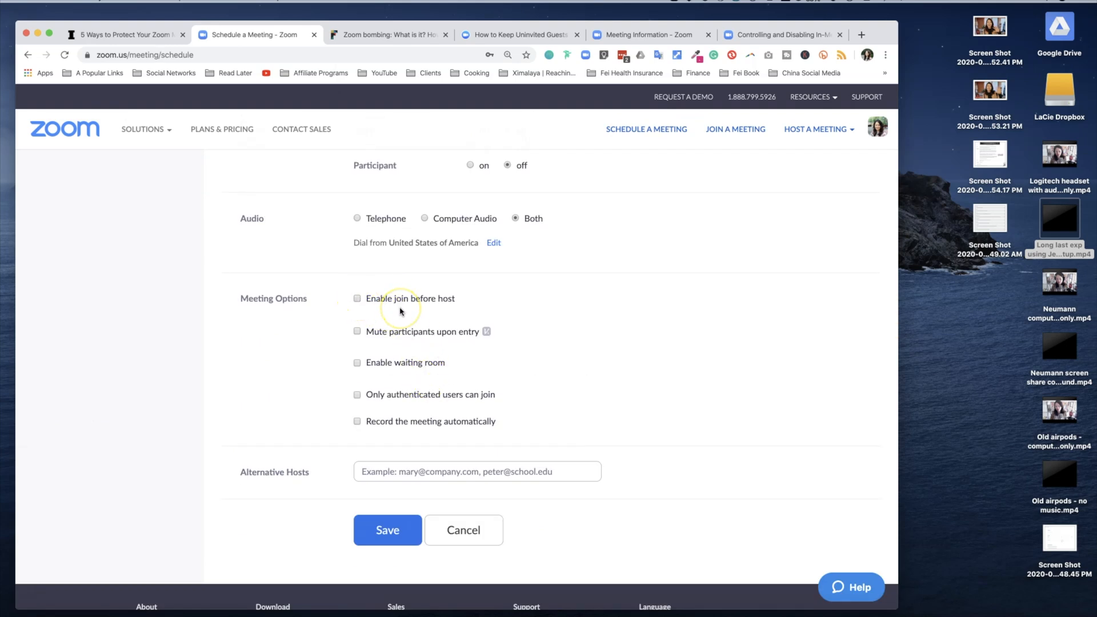
{"action": "mouse_move", "coordinate": [457, 314]}
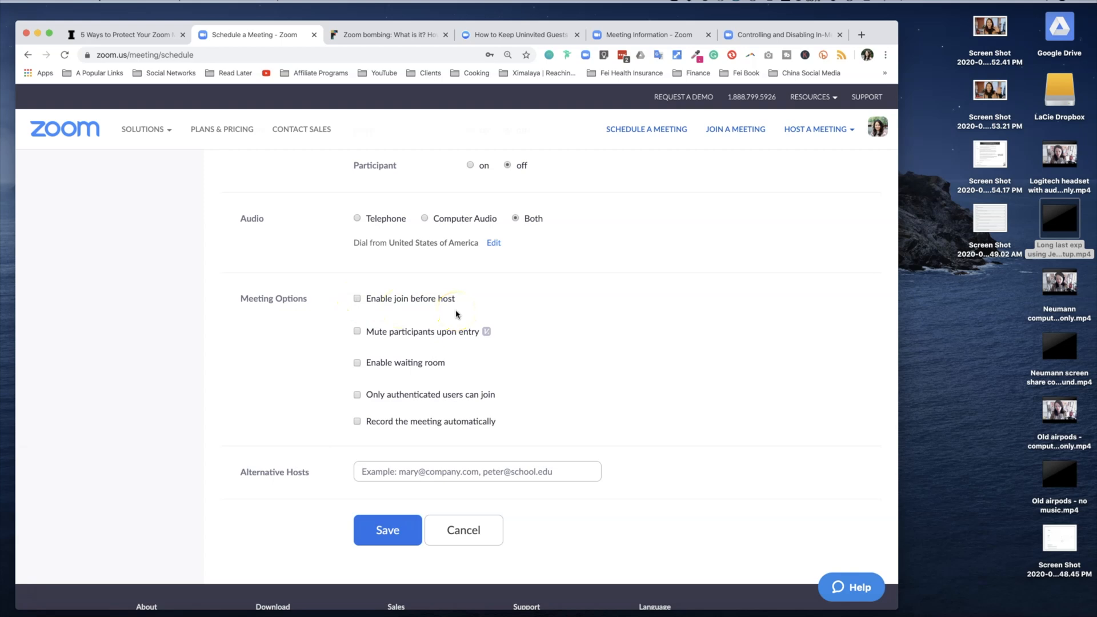
{"action": "left_click", "coordinate": [129, 35]}
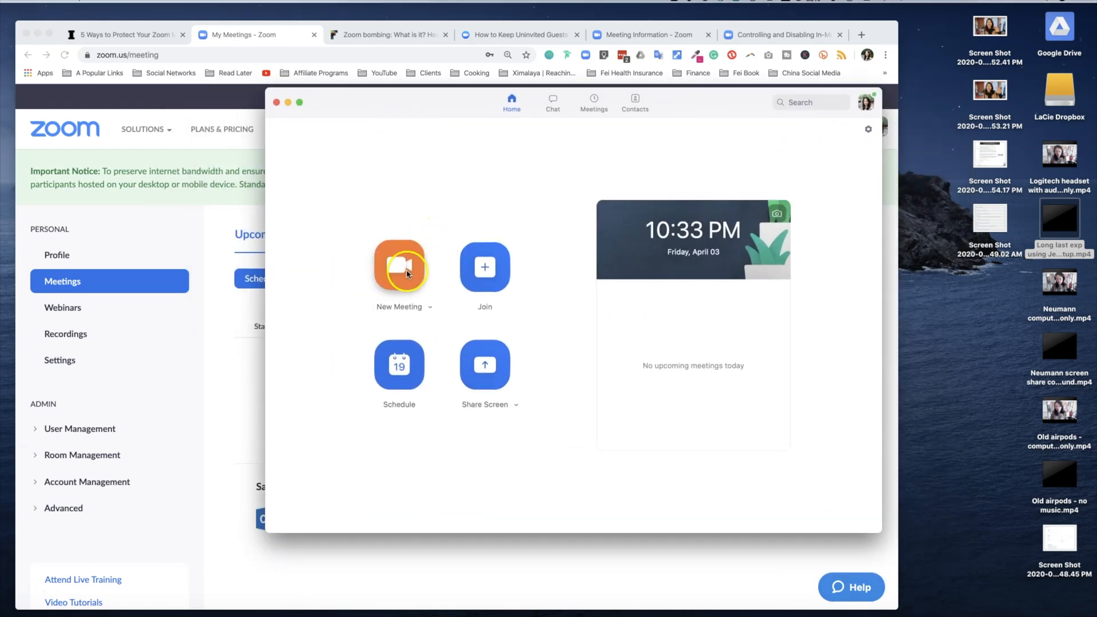
{"action": "mouse_move", "coordinate": [427, 299]}
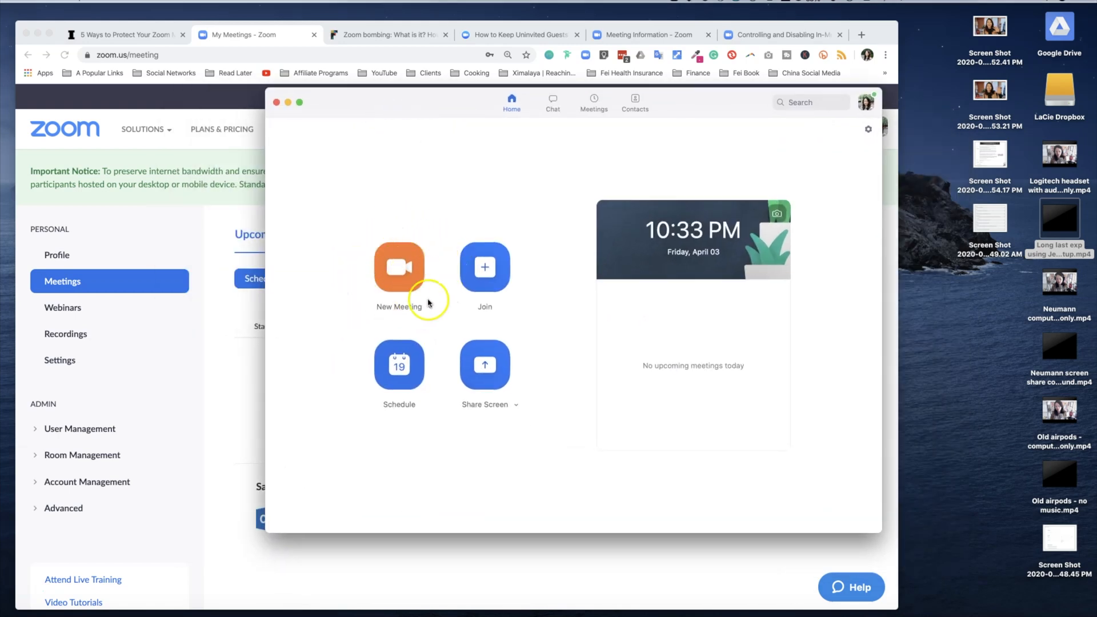
{"action": "mouse_move", "coordinate": [432, 303]}
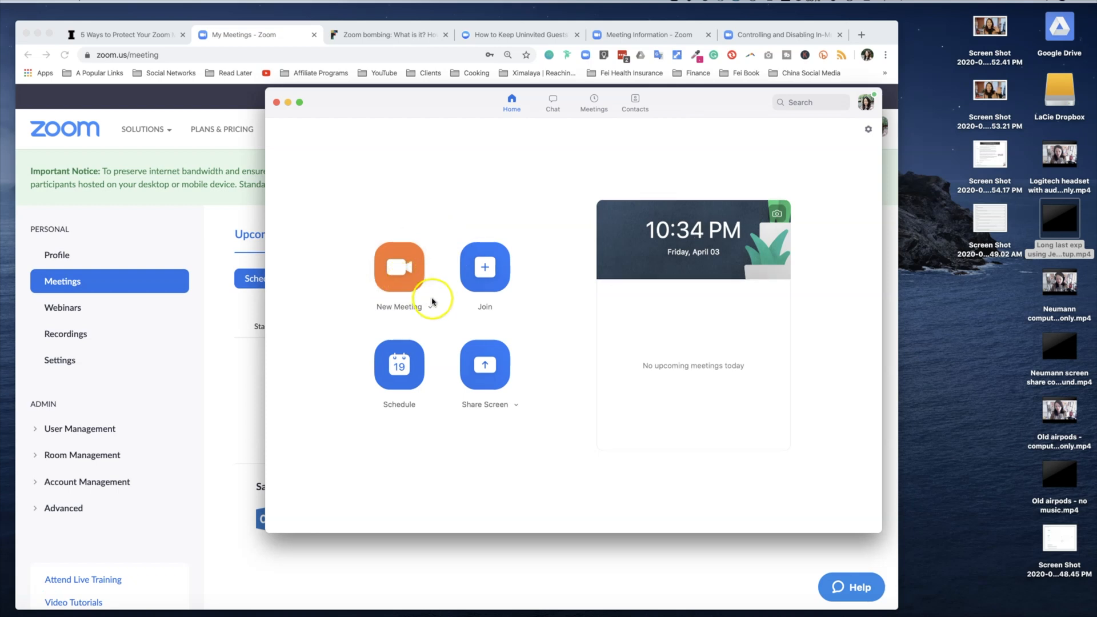
Uncheck 'Use my Personal Meeting ID (PMI)' in the New Meeting dropdown.
{"action": "left_click", "coordinate": [429, 307]}
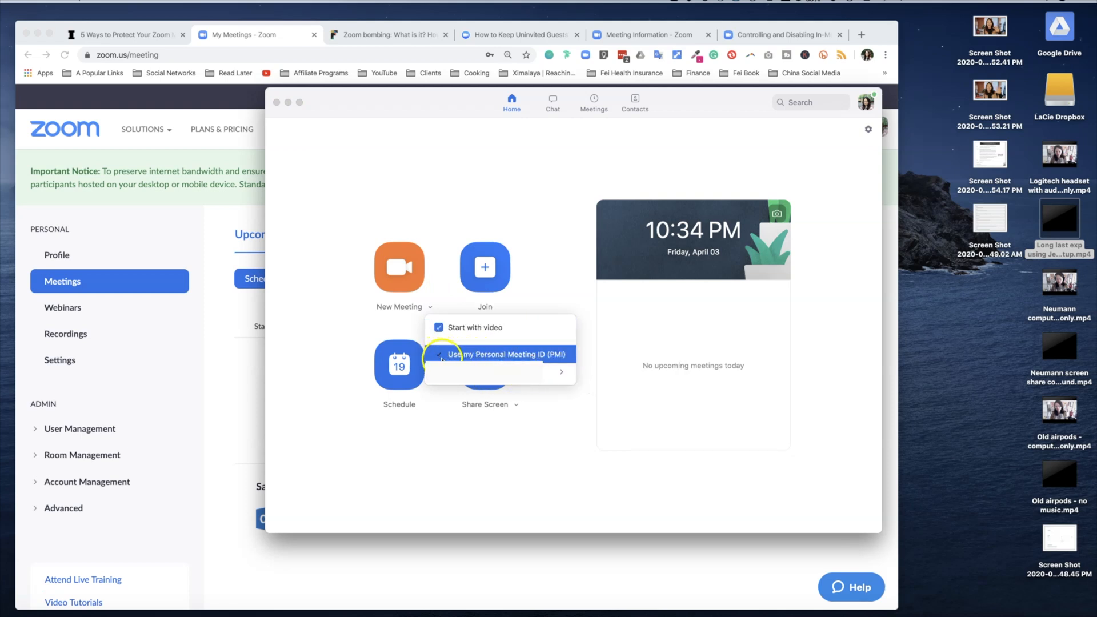
{"action": "left_click", "coordinate": [559, 372]}
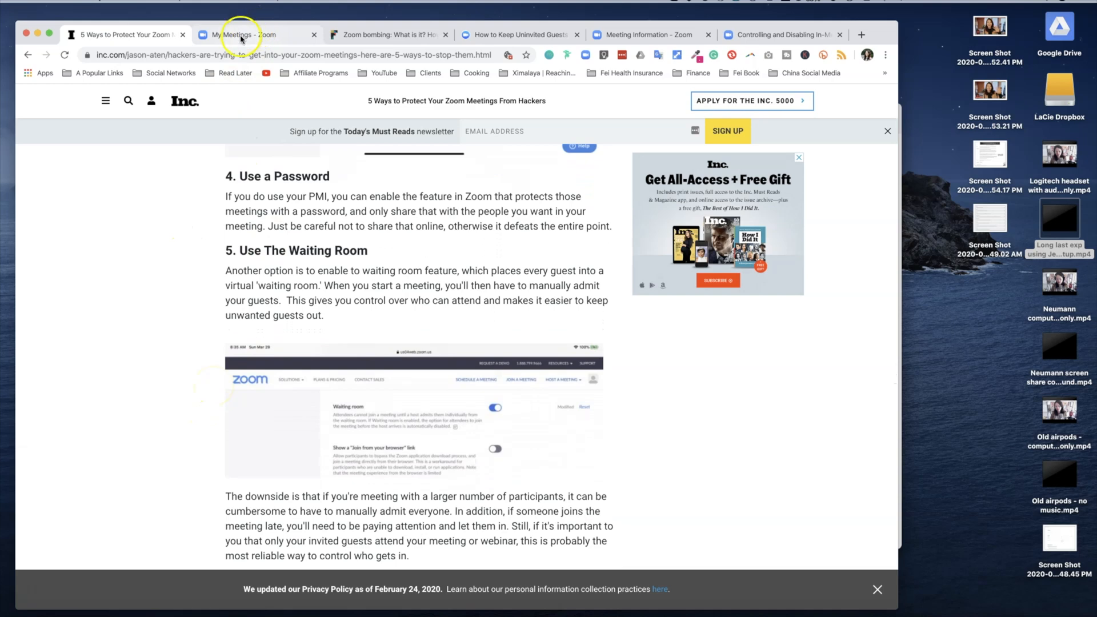
Check 'Require meeting password' on the Schedule a Meeting page.
{"action": "left_click", "coordinate": [242, 34]}
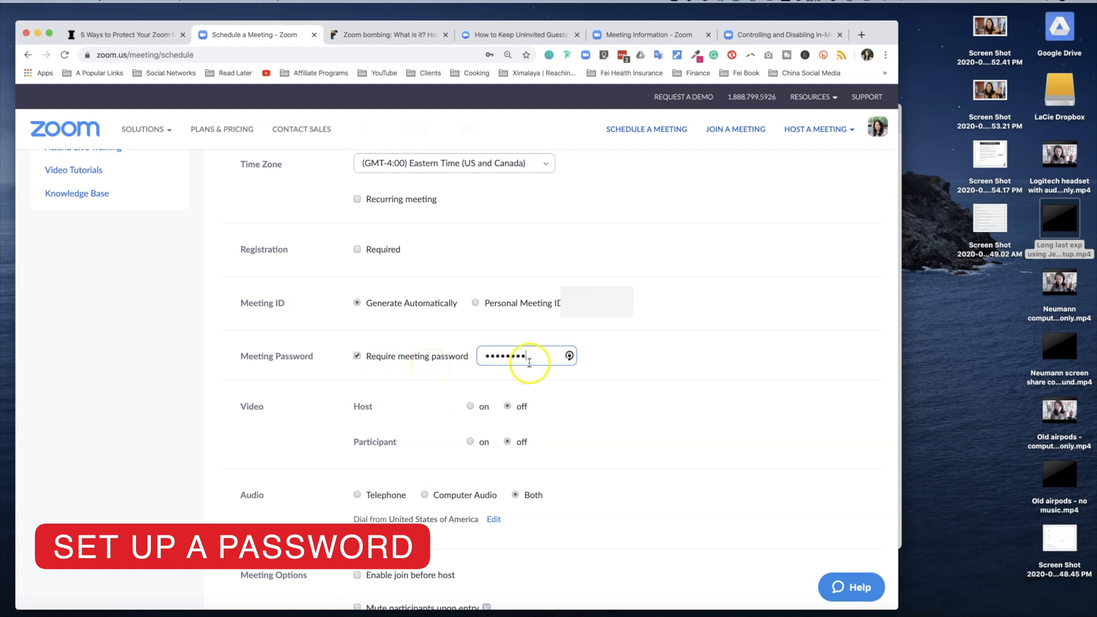
{"action": "left_click", "coordinate": [525, 356]}
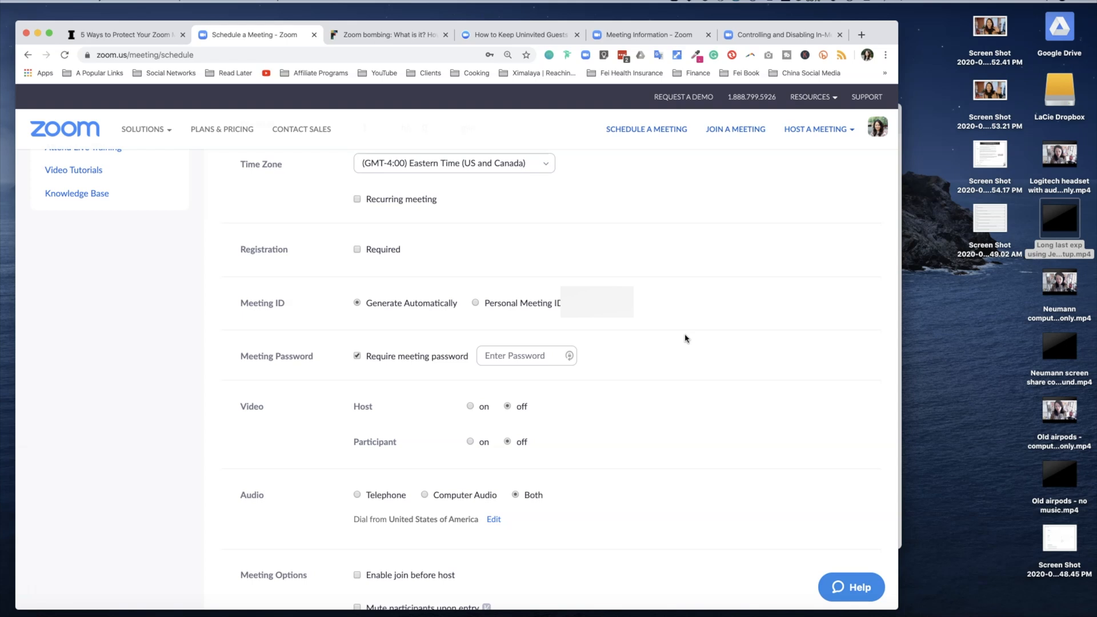
{"action": "mouse_move", "coordinate": [702, 391]}
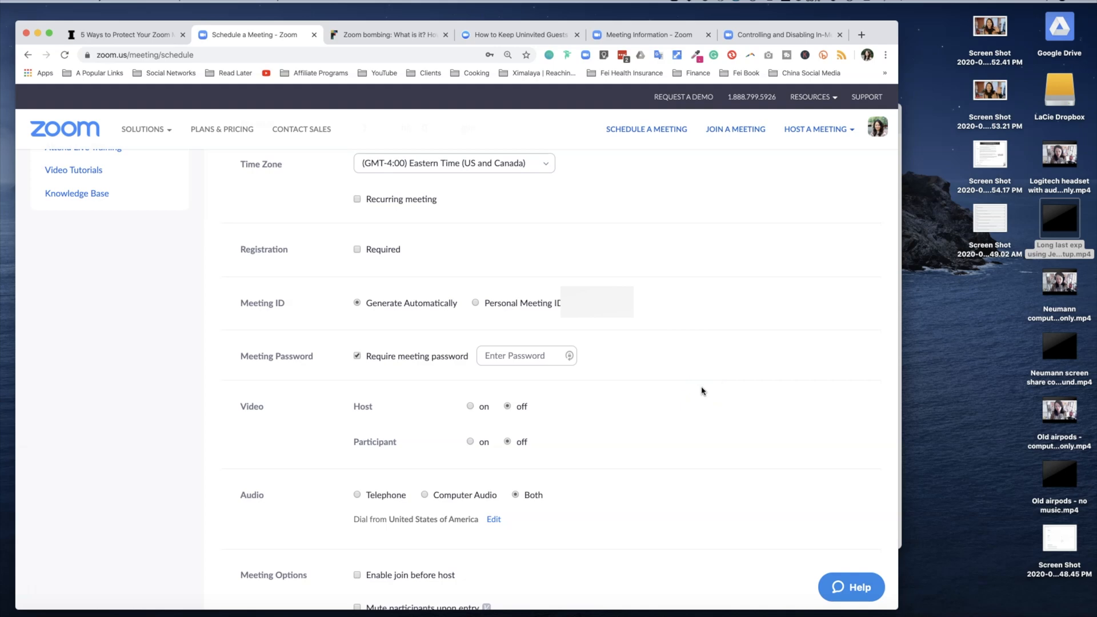
Read the article's next tip, then check 'Enable waiting room' on the scheduling page.
{"action": "left_click", "coordinate": [132, 35]}
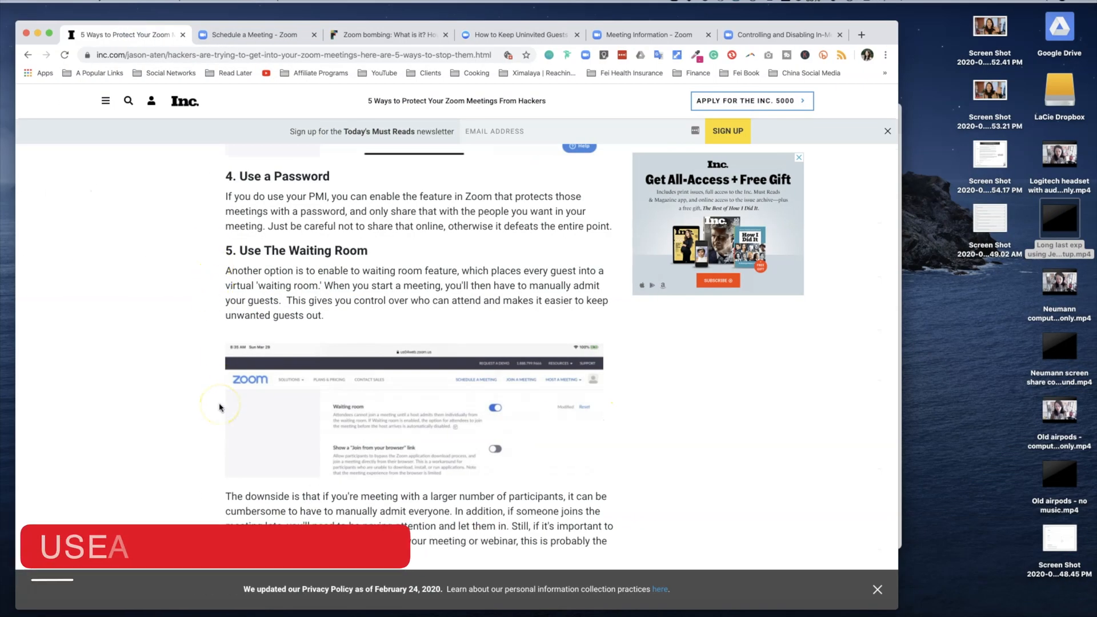
{"action": "left_click", "coordinate": [252, 35]}
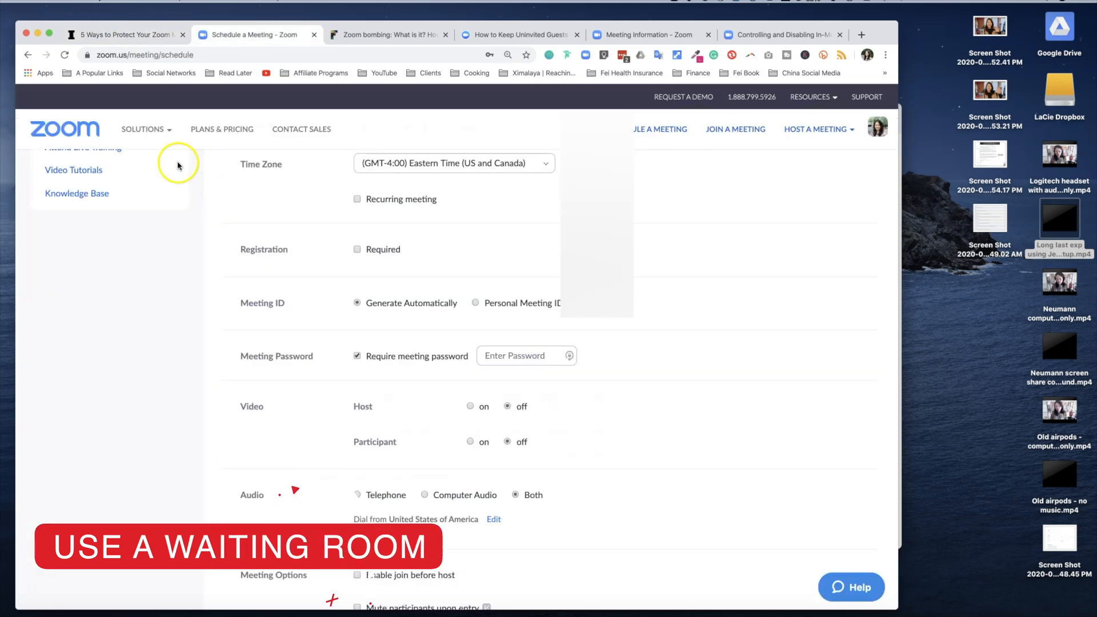
{"action": "scroll", "scroll_direction": "down", "scroll_amount": 3}
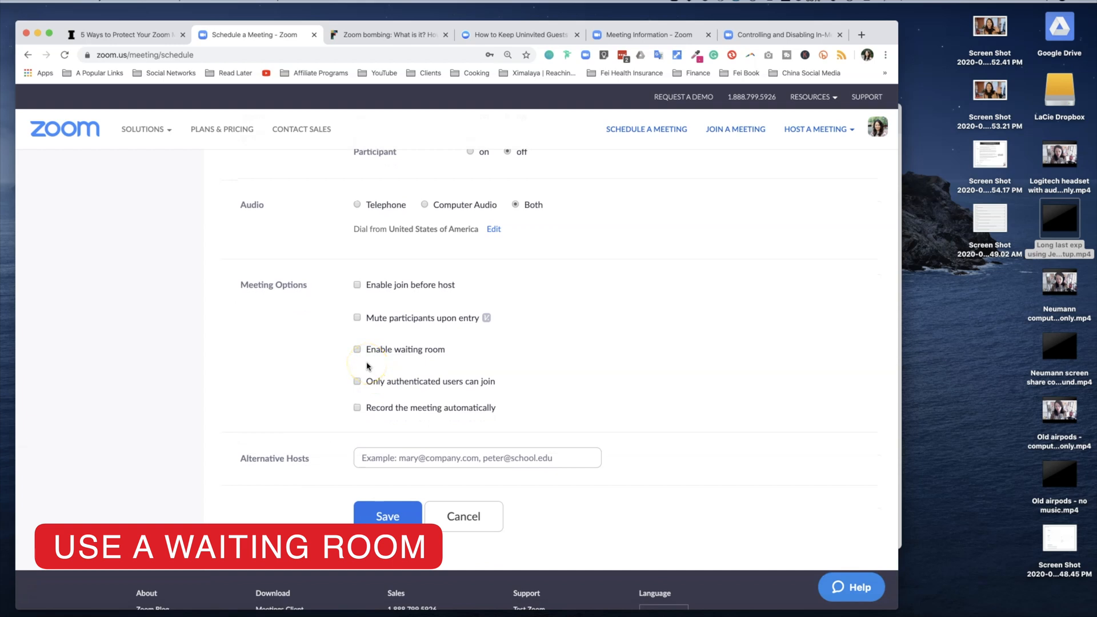
{"action": "left_click", "coordinate": [358, 349]}
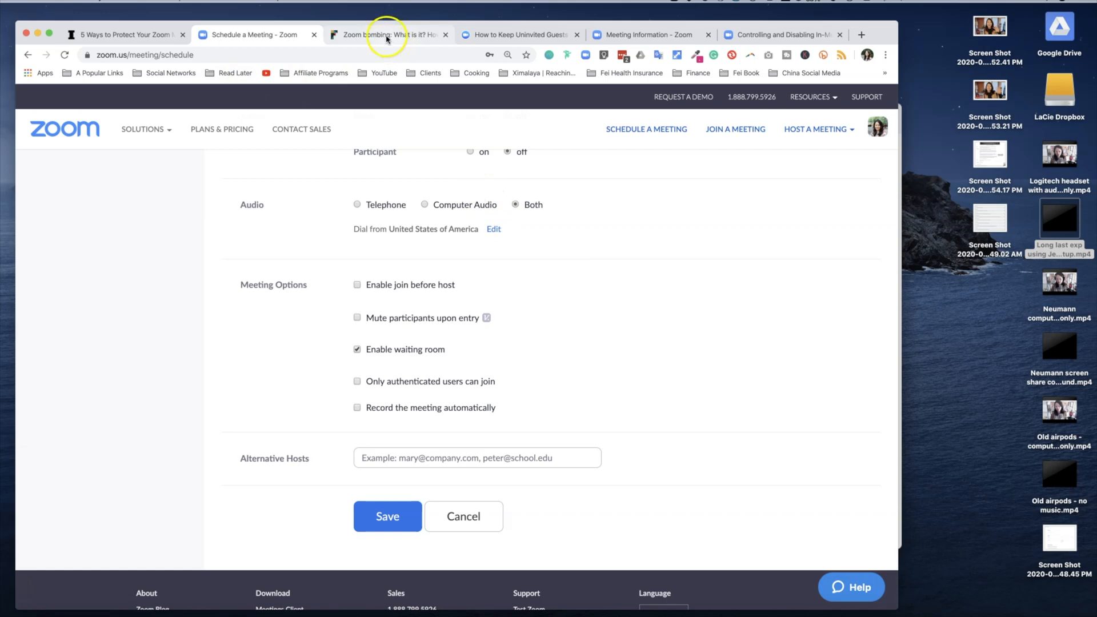
Read through the Fortune article about Zoom-bombing.
{"action": "left_click", "coordinate": [382, 34]}
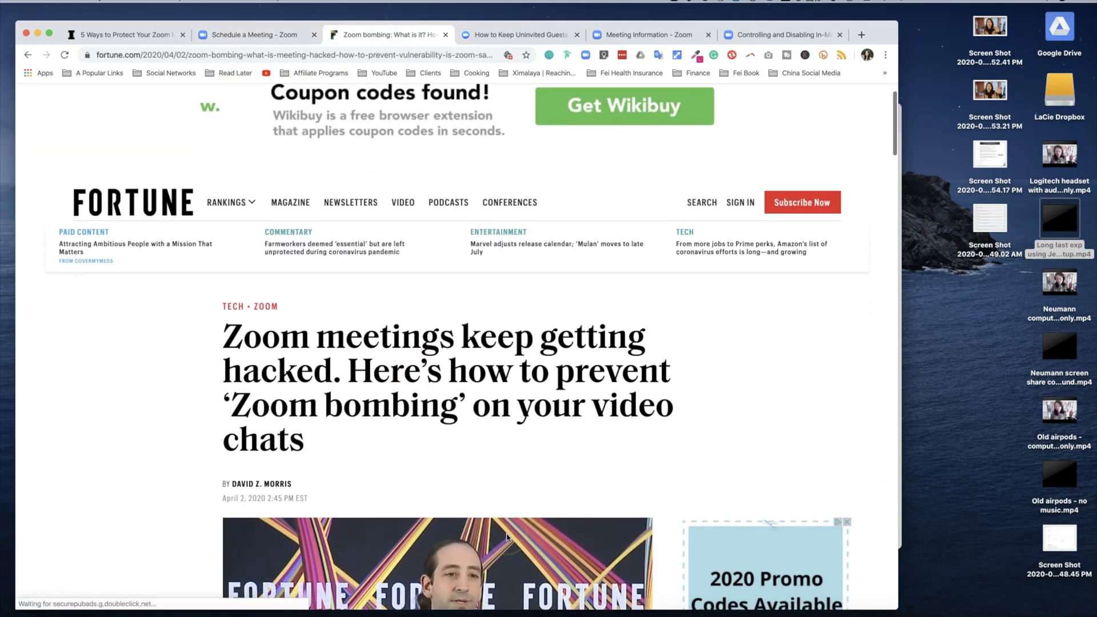
{"action": "scroll", "scroll_direction": "down", "scroll_amount": 3}
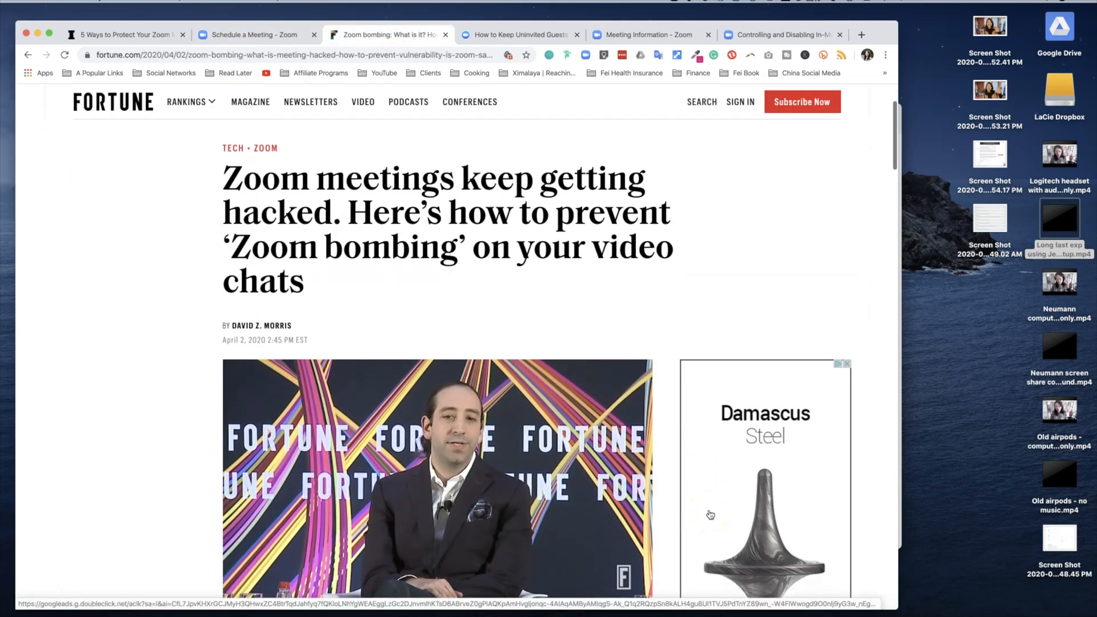
{"action": "scroll", "scroll_direction": "down", "scroll_amount": 3}
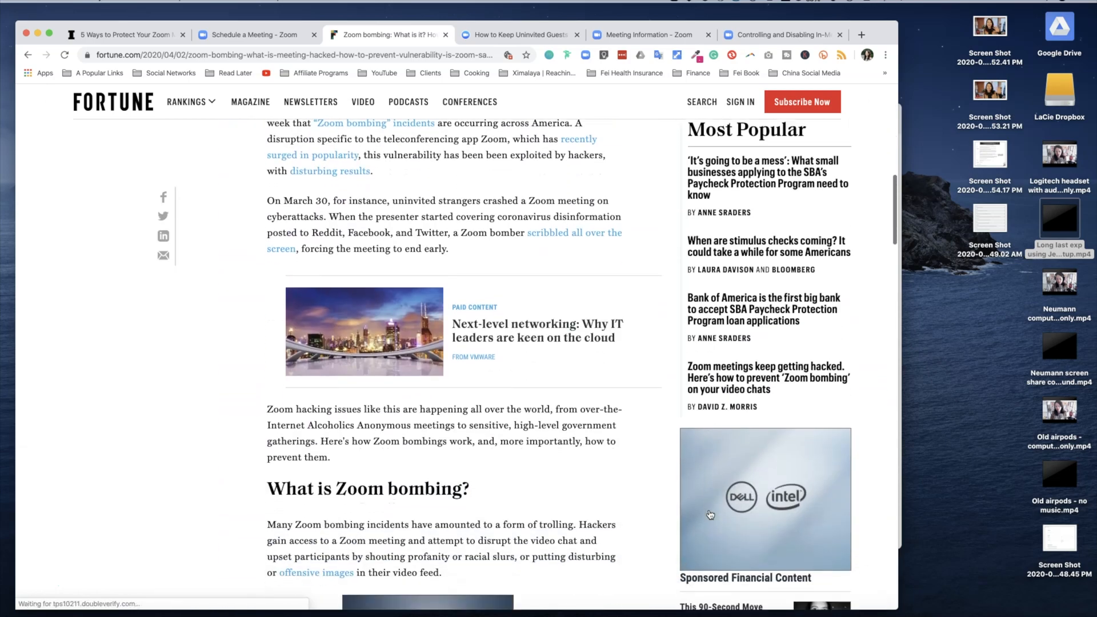
{"action": "scroll", "scroll_direction": "down", "scroll_amount": 3}
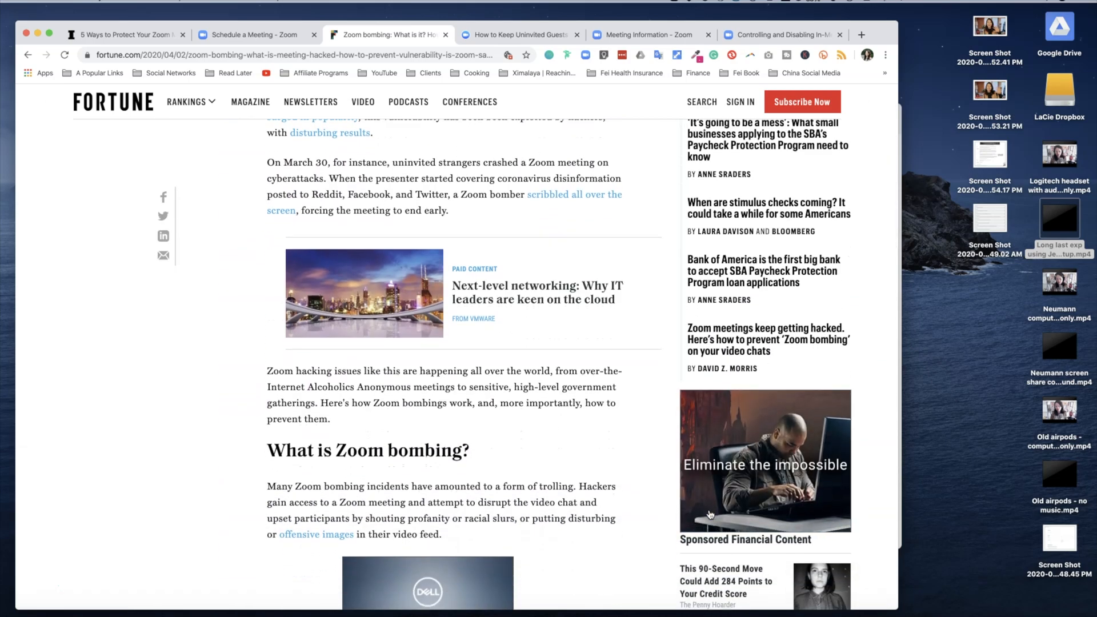
{"action": "scroll", "scroll_direction": "down", "scroll_amount": 3}
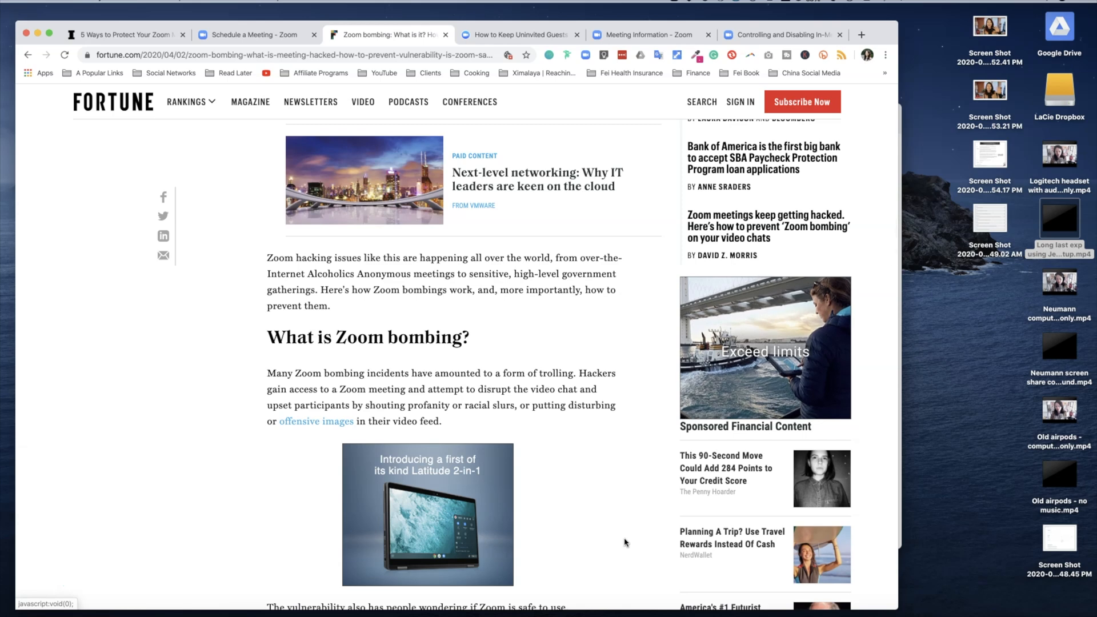
{"action": "scroll", "scroll_direction": "down", "scroll_amount": 3}
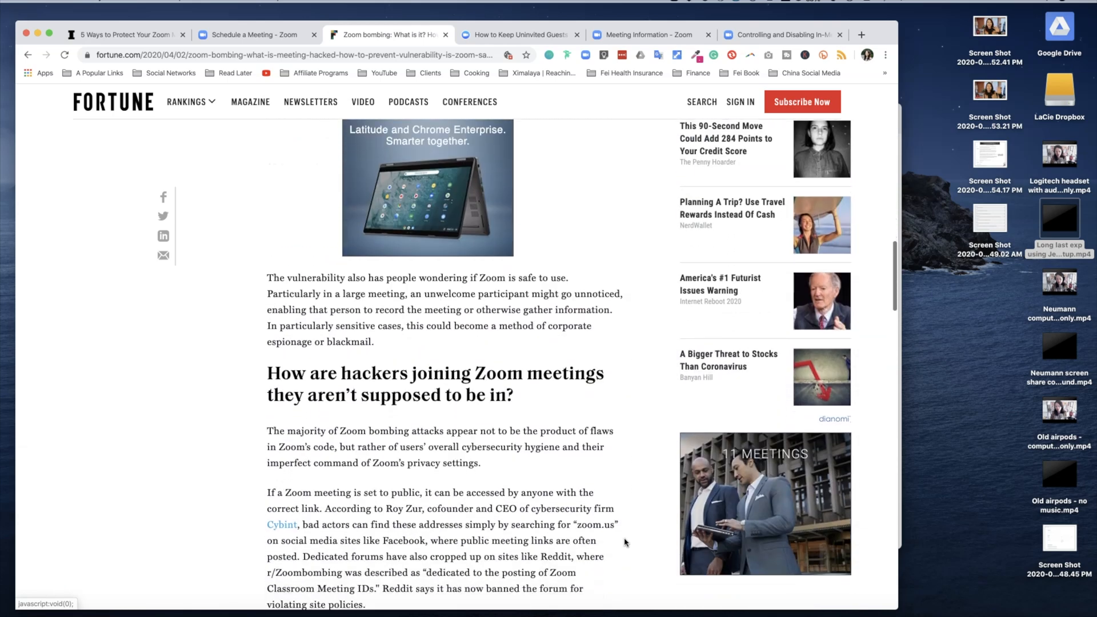
{"action": "scroll", "scroll_direction": "down", "scroll_amount": 3}
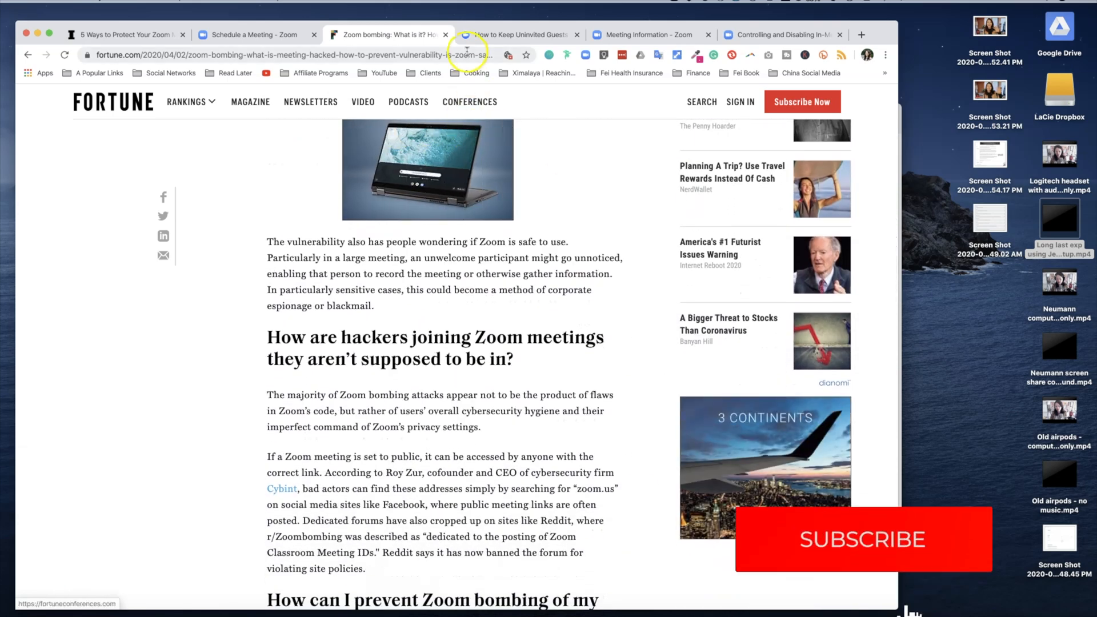
Switch to the Zoom blog post on keeping uninvited guests out and scroll to its tips.
{"action": "left_click", "coordinate": [520, 35]}
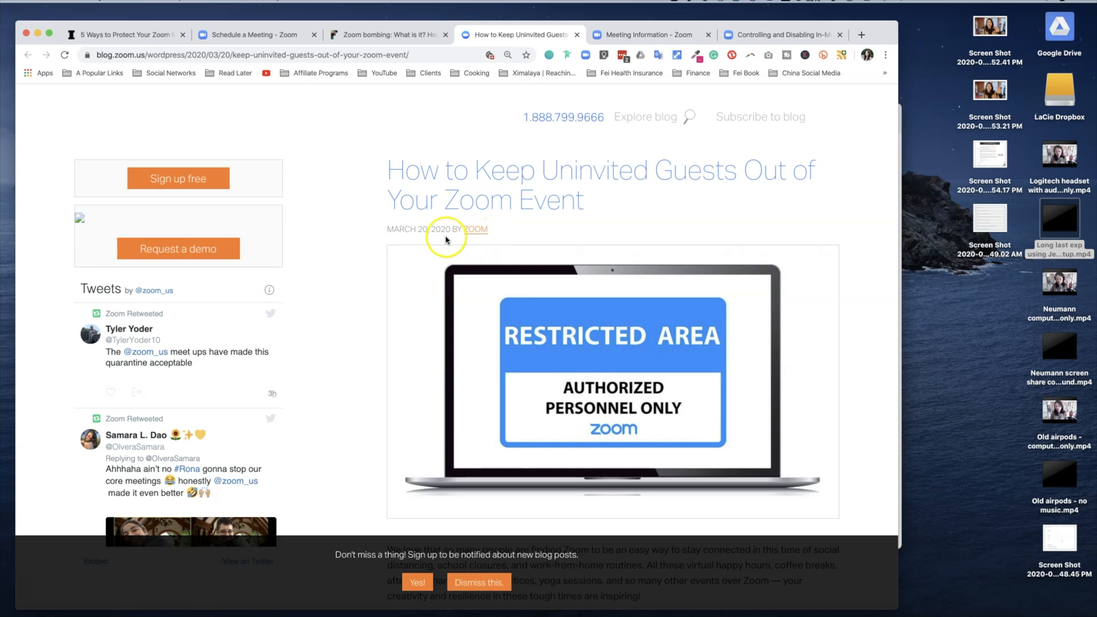
{"action": "mouse_move", "coordinate": [497, 243]}
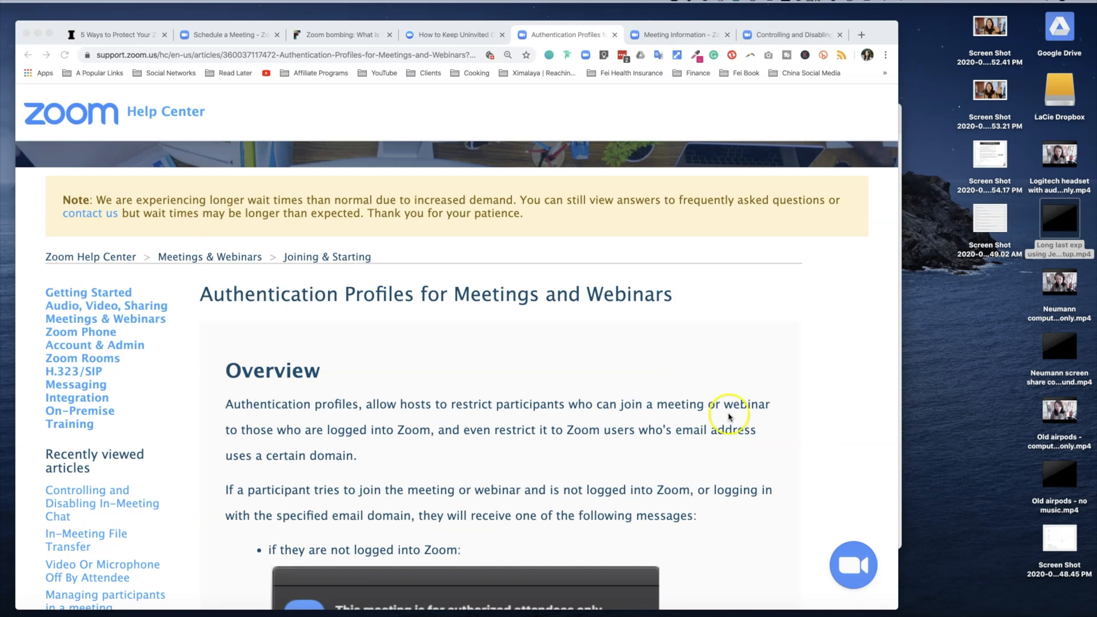
{"action": "mouse_move", "coordinate": [734, 445]}
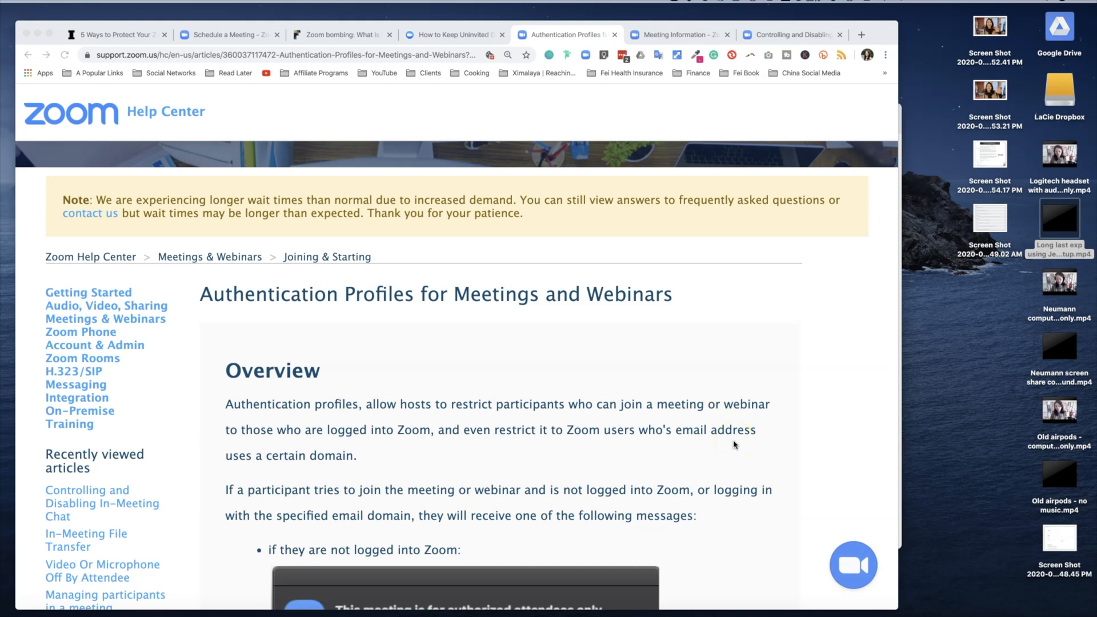
{"action": "scroll", "scroll_direction": "down", "scroll_amount": 3}
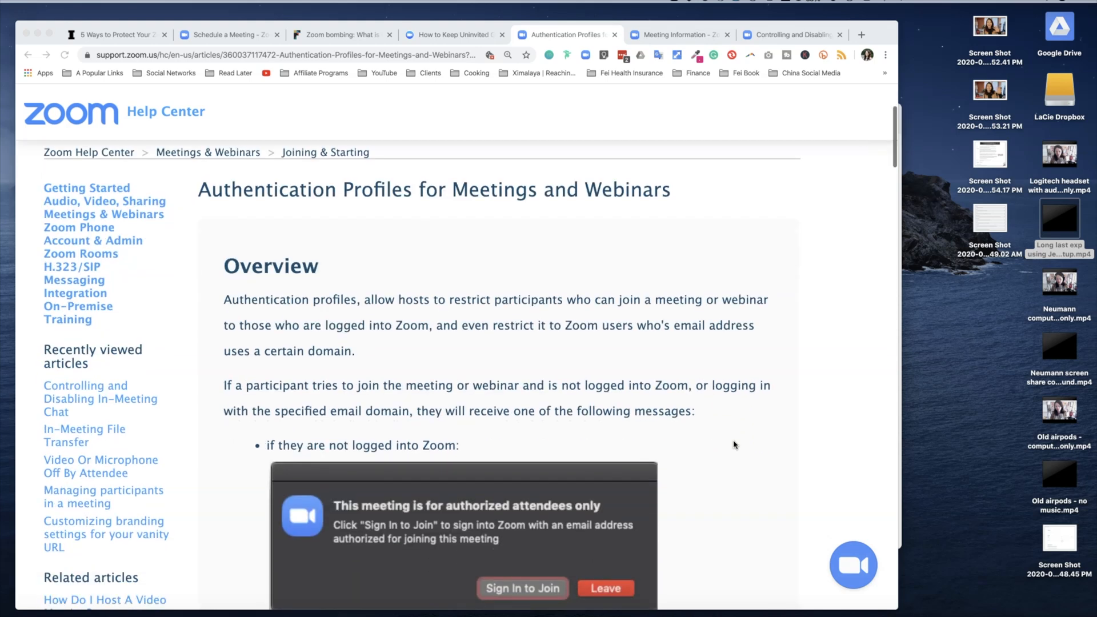
{"action": "scroll", "scroll_direction": "down", "scroll_amount": 3}
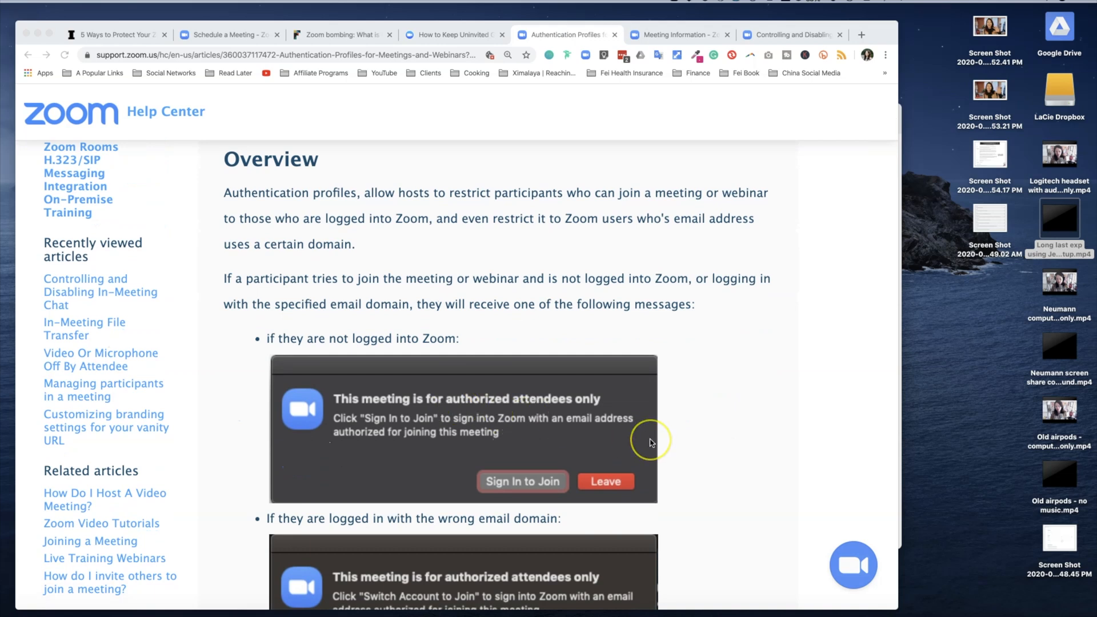
{"action": "mouse_move", "coordinate": [705, 454]}
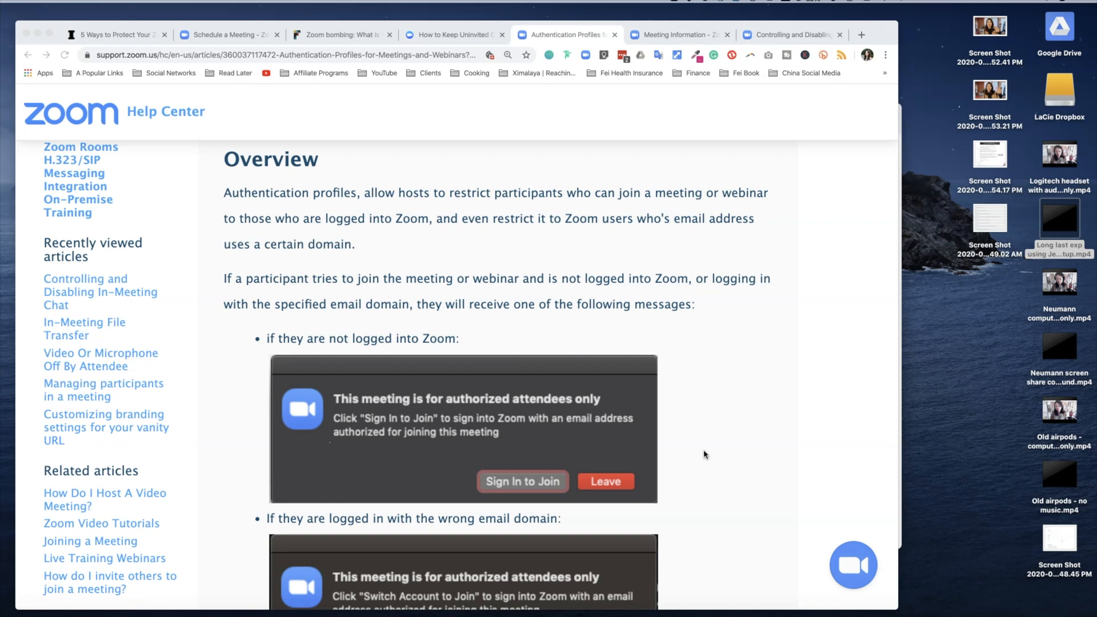
{"action": "mouse_move", "coordinate": [524, 80]}
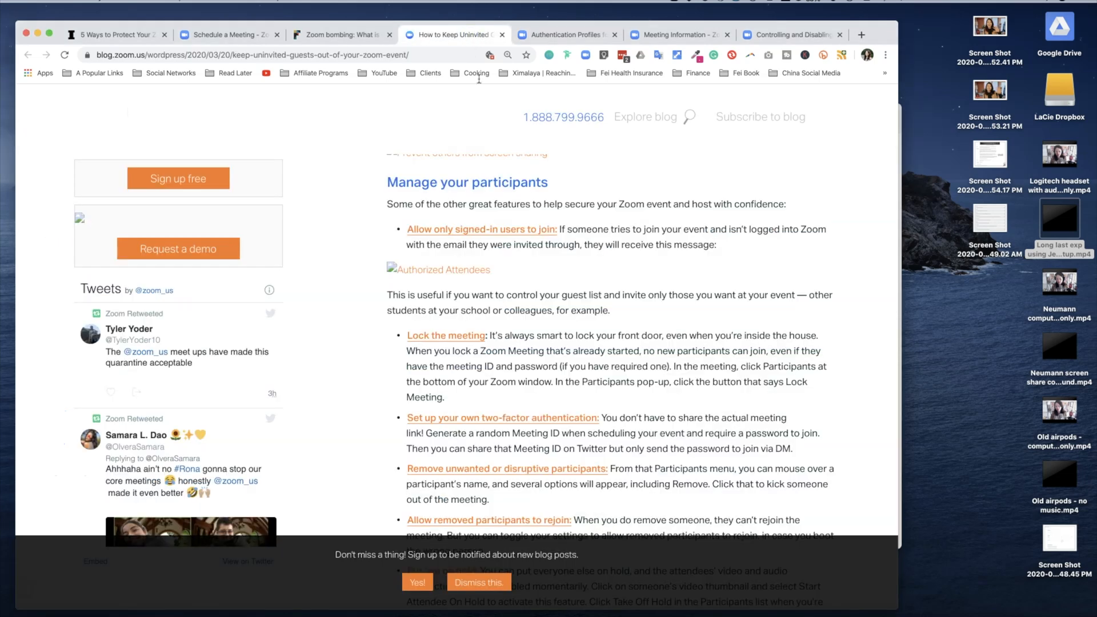
Check the scheduled meeting's authenticated-users-only option, then return to the blog's Lock the meeting tip.
{"action": "left_click", "coordinate": [232, 35]}
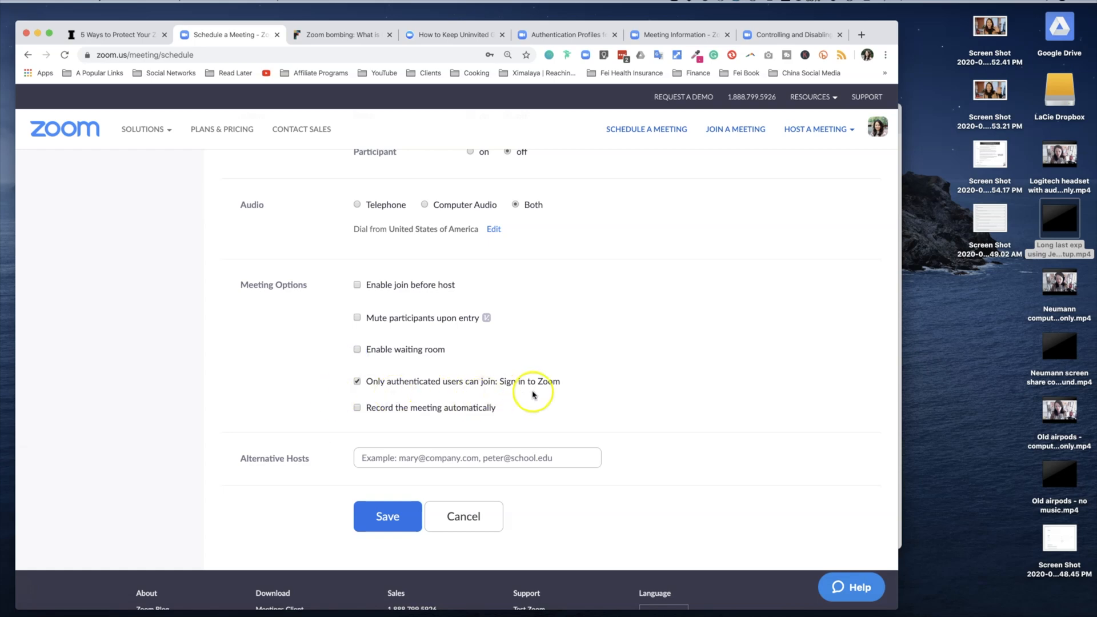
{"action": "mouse_move", "coordinate": [414, 150]}
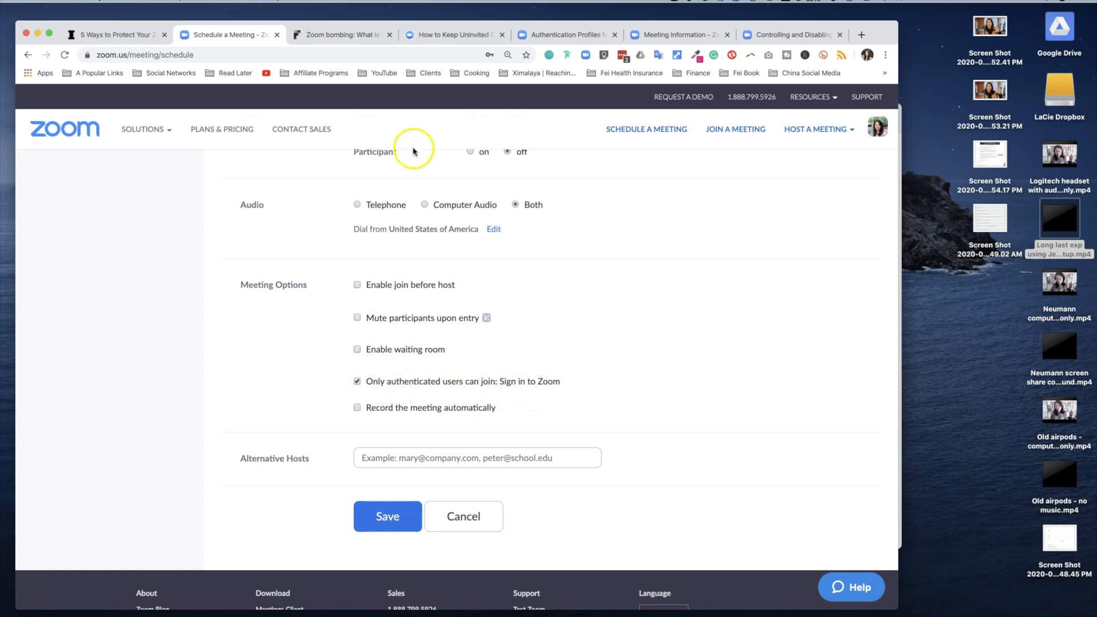
{"action": "left_click", "coordinate": [454, 35]}
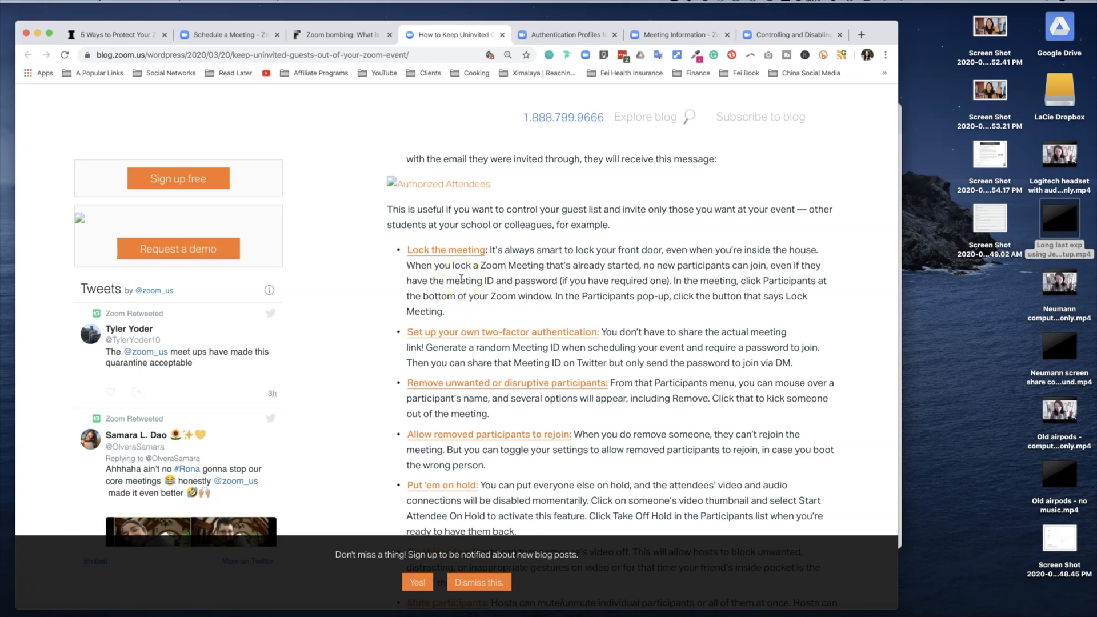
{"action": "mouse_move", "coordinate": [522, 305]}
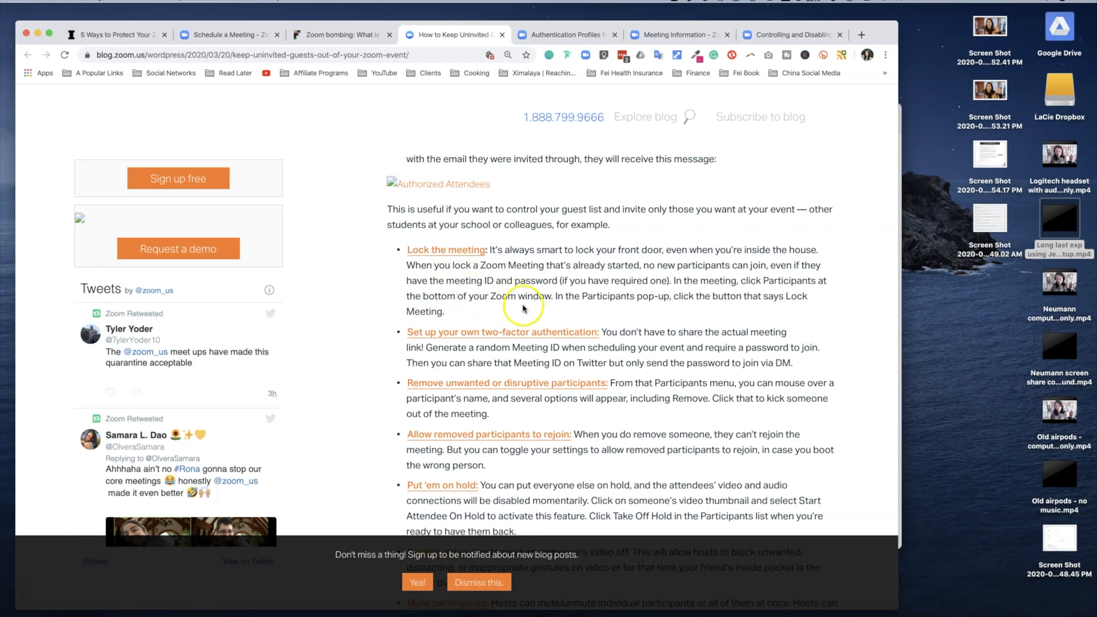
{"action": "mouse_move", "coordinate": [677, 307]}
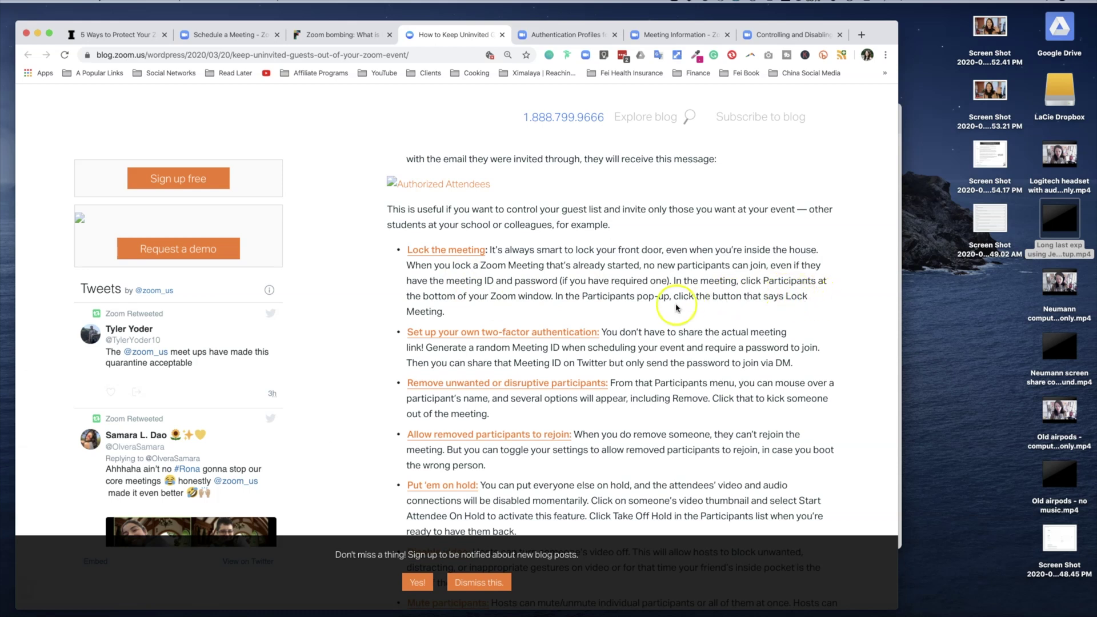
{"action": "mouse_move", "coordinate": [629, 313]}
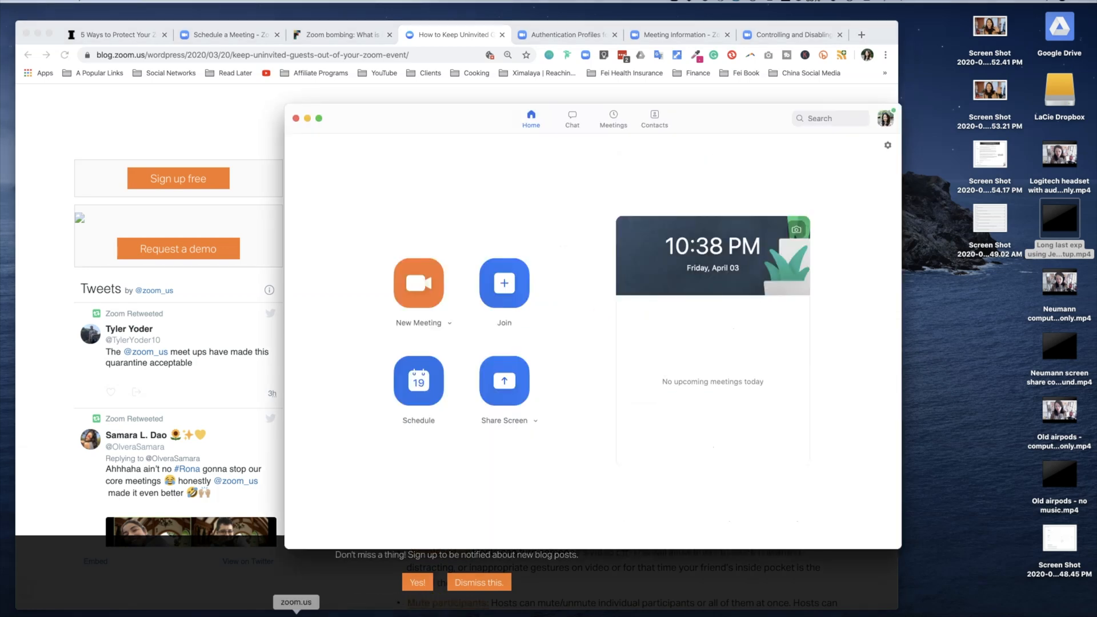
Start an instant meeting with the Participants panel shown, then bring the blog forward.
{"action": "left_click", "coordinate": [418, 283]}
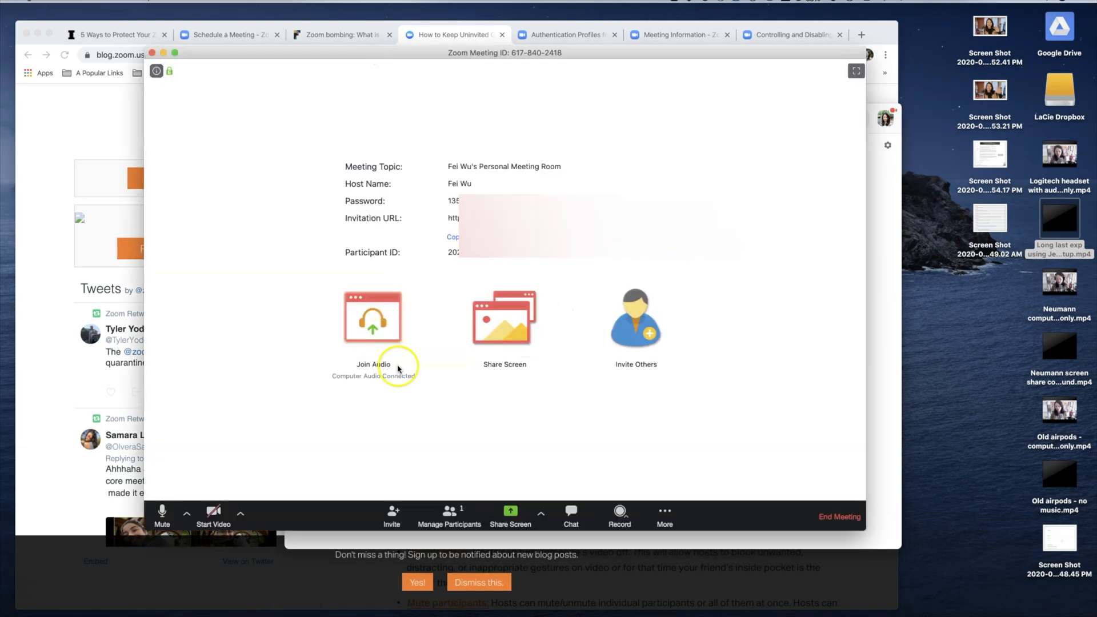
{"action": "left_click", "coordinate": [449, 516]}
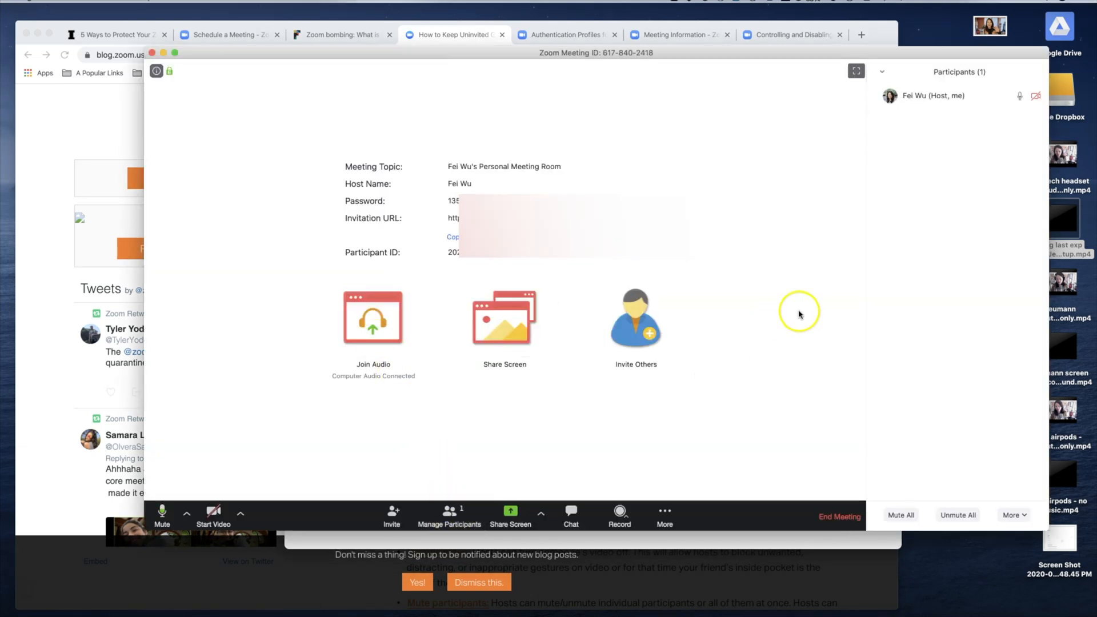
{"action": "left_click", "coordinate": [1013, 515]}
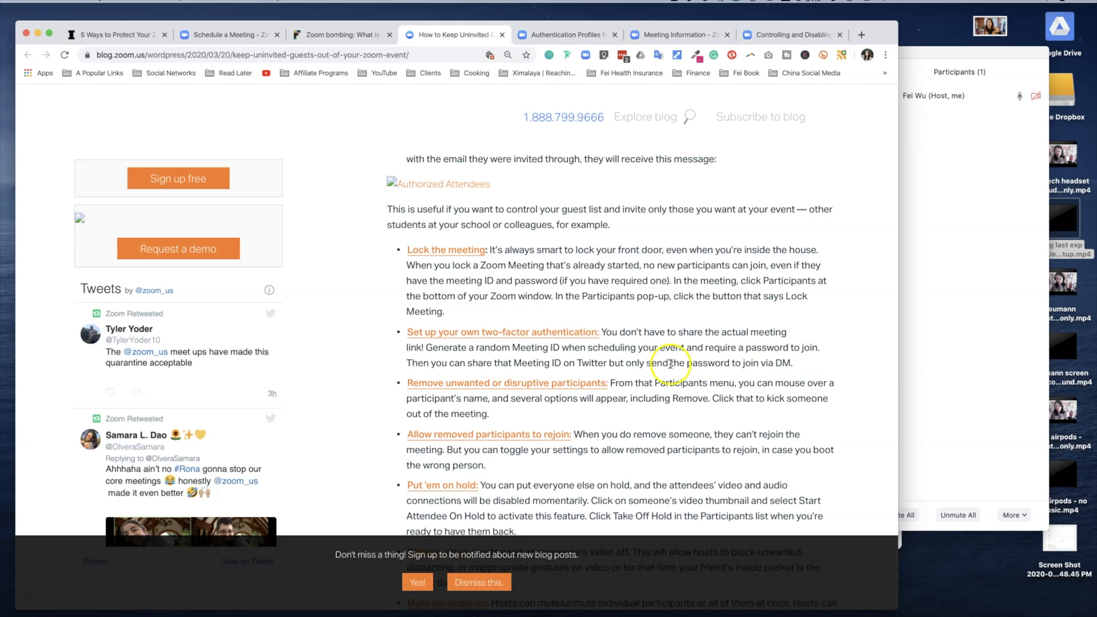
Open the 'Turn off annotation' help article, then scroll the blog to the disable-video and private-chat tips.
{"action": "scroll", "scroll_direction": "down", "scroll_amount": 3}
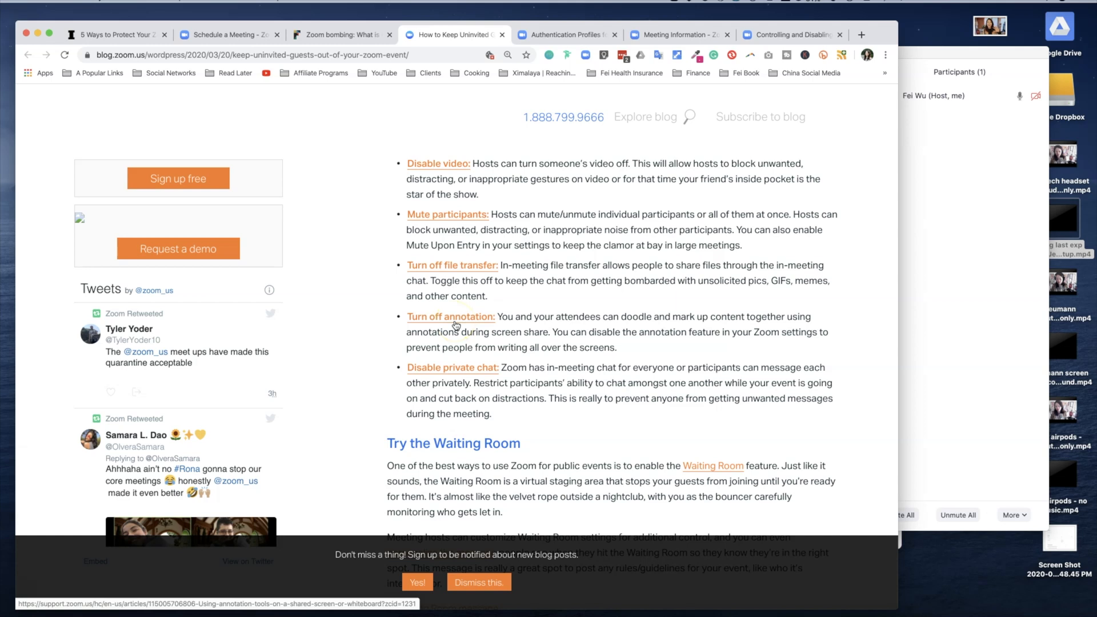
{"action": "left_click", "coordinate": [450, 316]}
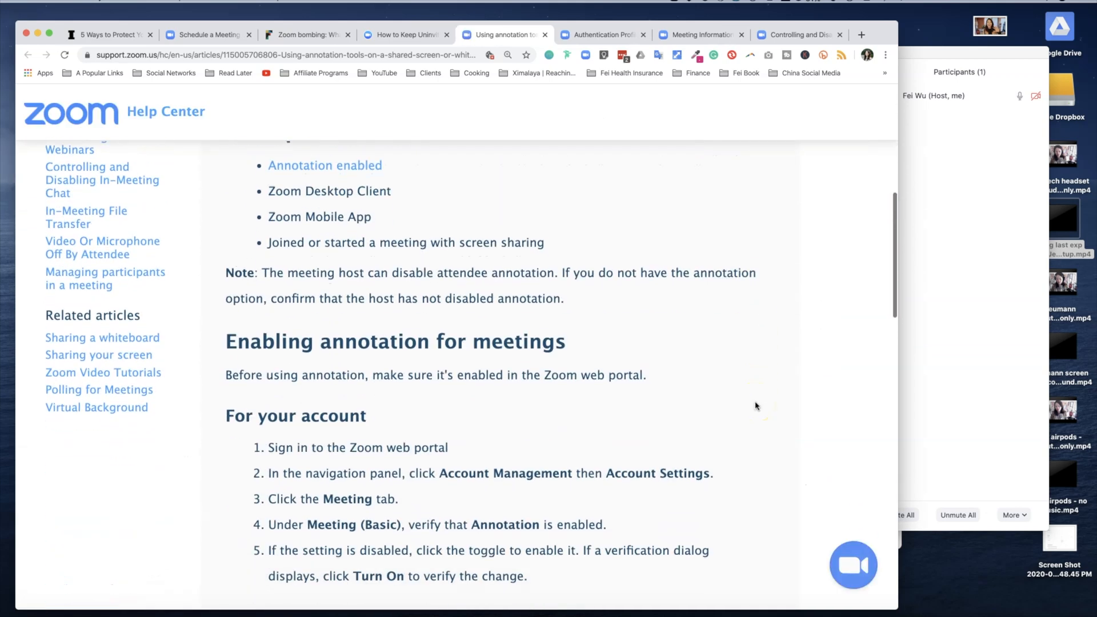
{"action": "scroll", "scroll_direction": "down", "scroll_amount": 3}
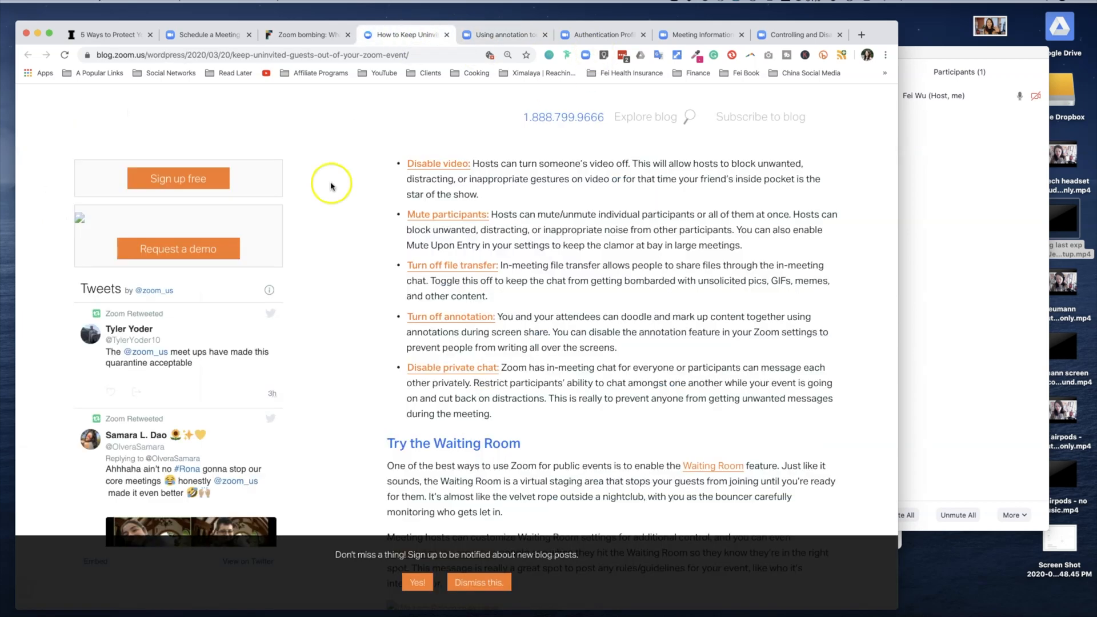
Switch off Annotation in Account Settings for all users, then show the Inc. article.
{"action": "left_click", "coordinate": [207, 35]}
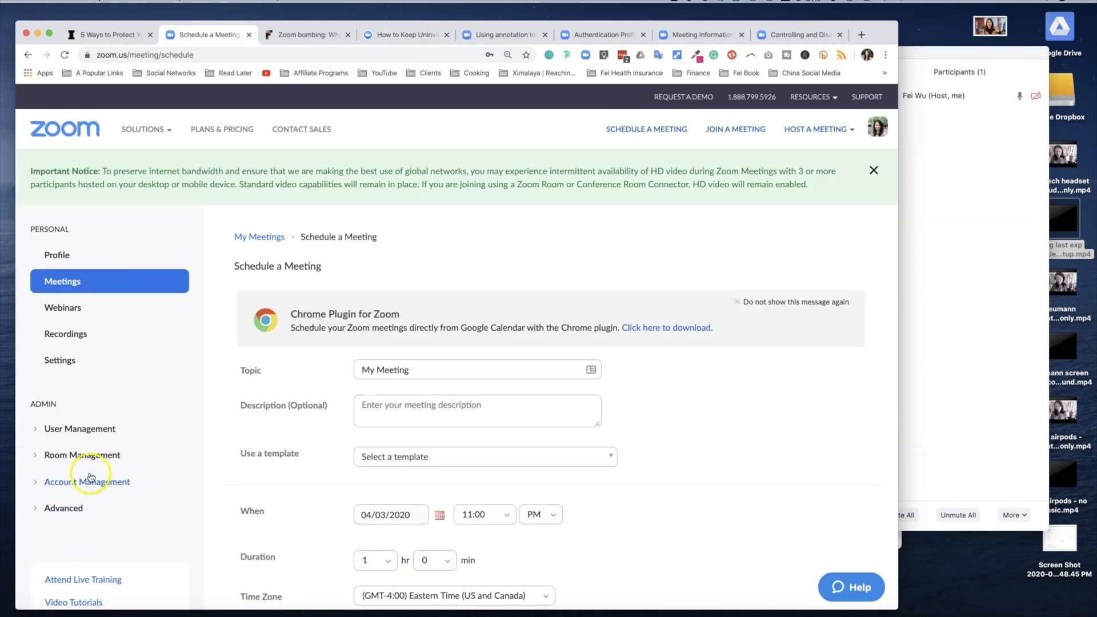
{"action": "left_click", "coordinate": [87, 481]}
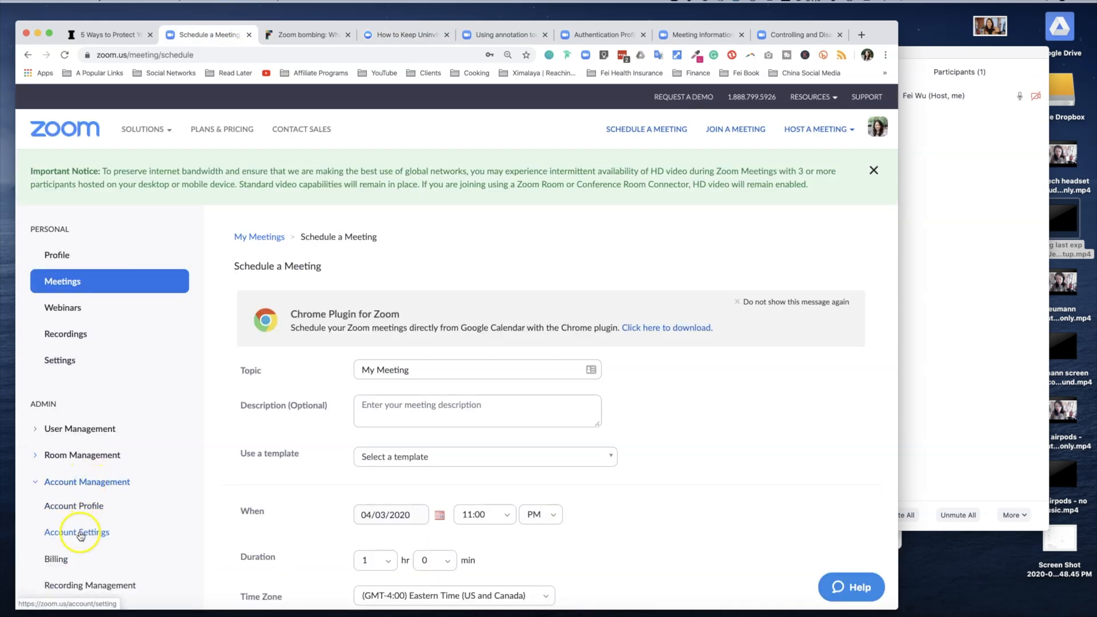
{"action": "left_click", "coordinate": [76, 532]}
{"action": "type", "text": "annotation"}
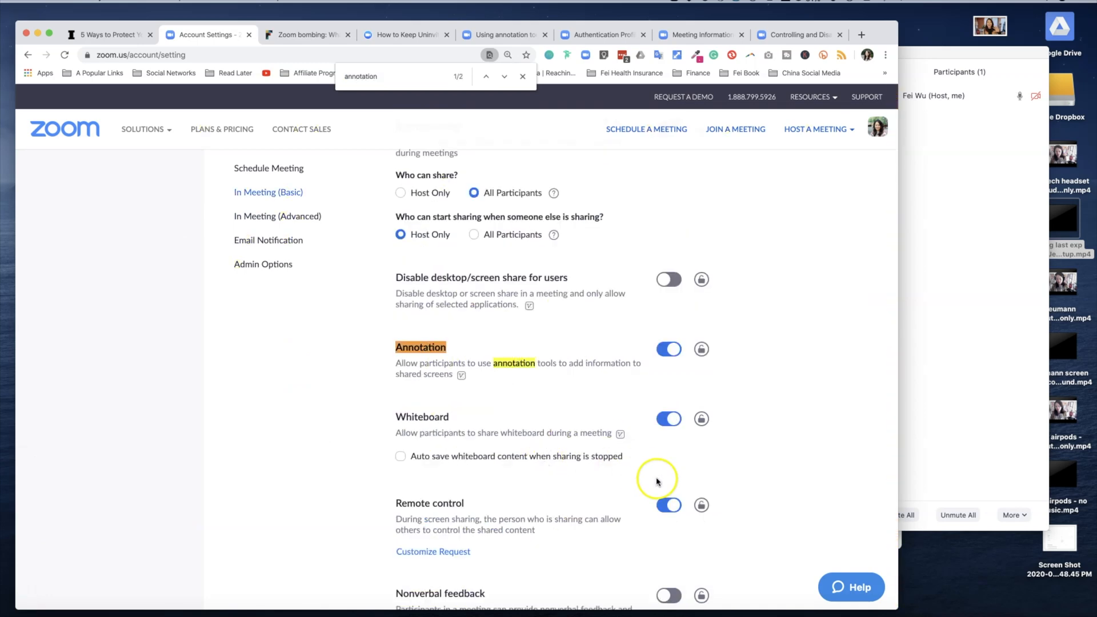
{"action": "left_click", "coordinate": [668, 350]}
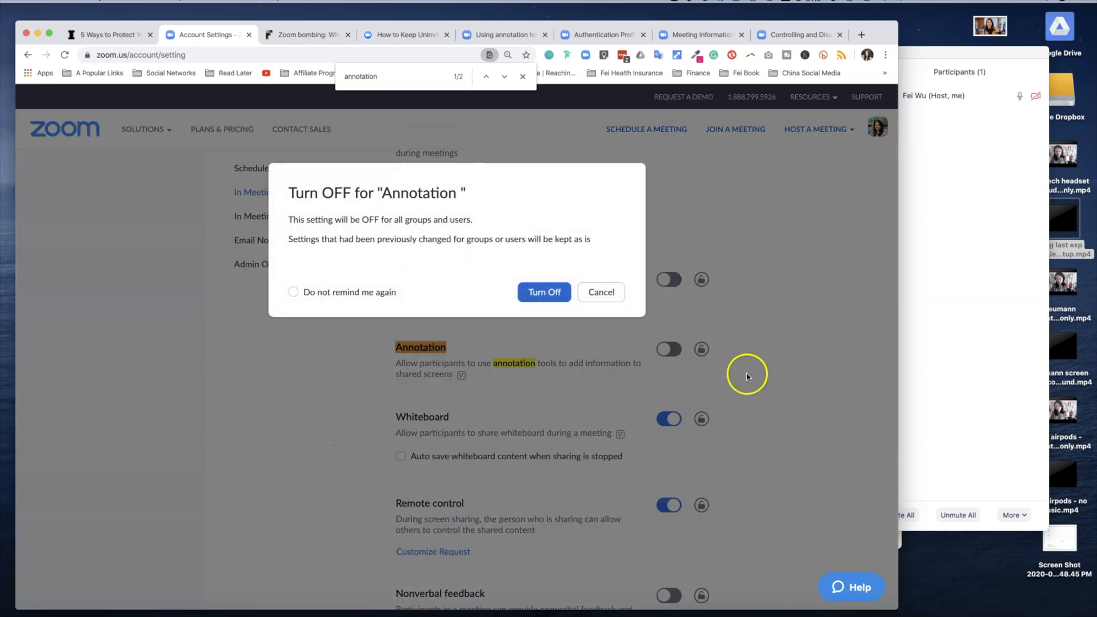
{"action": "left_click", "coordinate": [110, 35]}
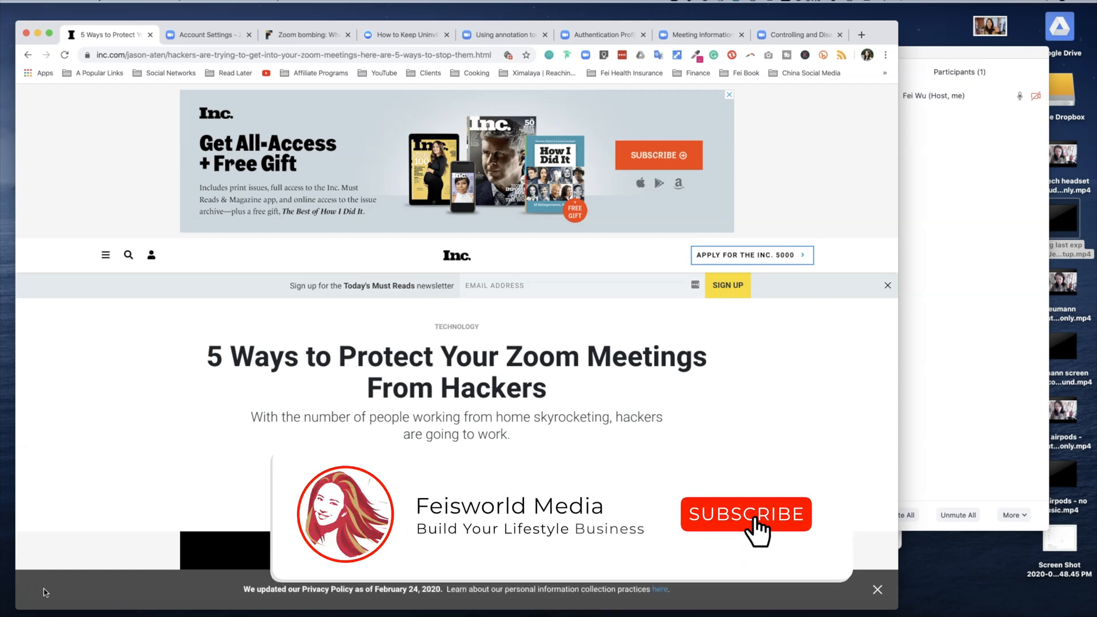
{"action": "left_click", "coordinate": [745, 514]}
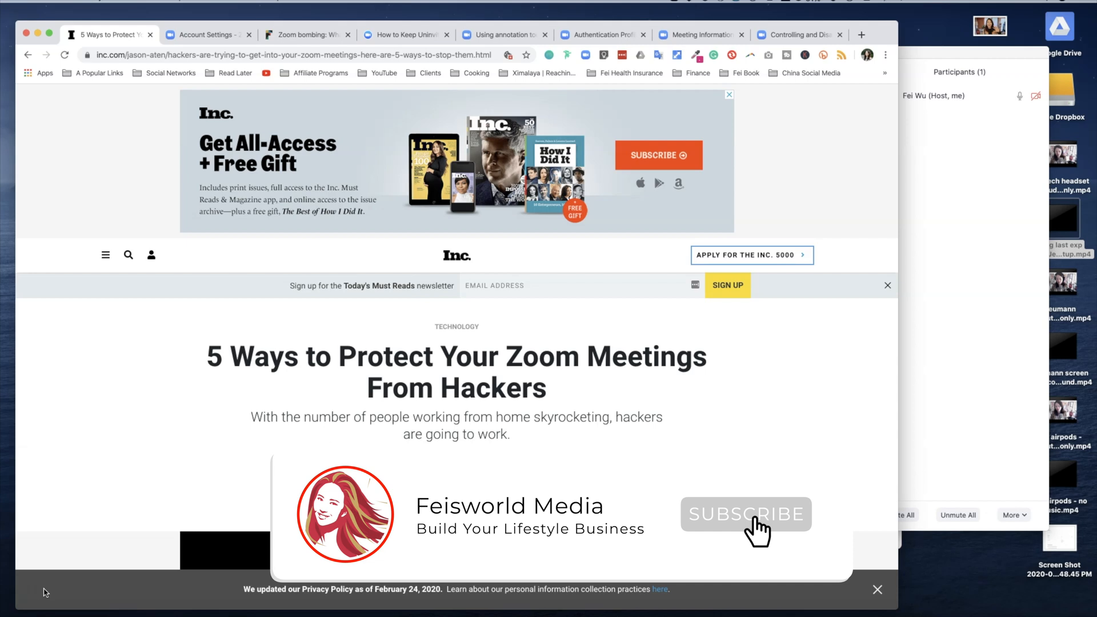